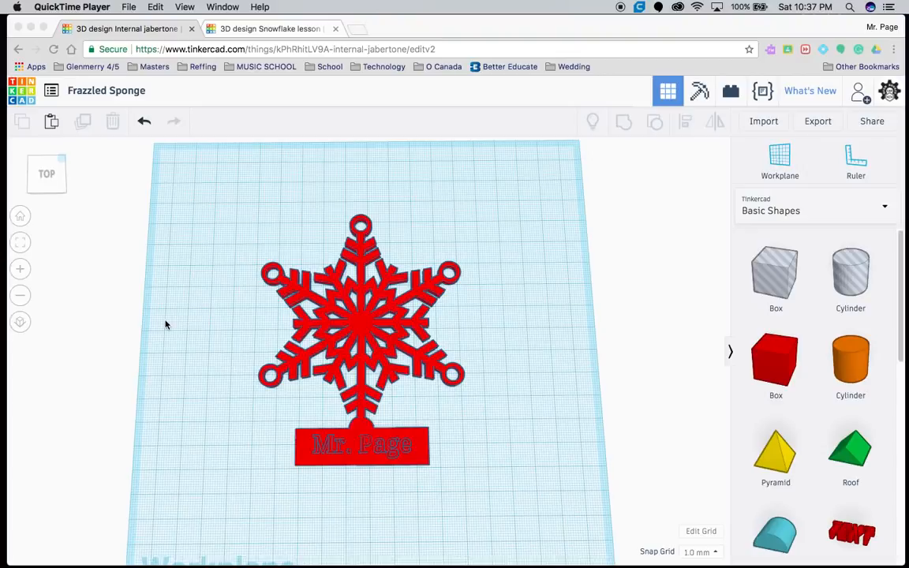
mouse_move(303, 453)
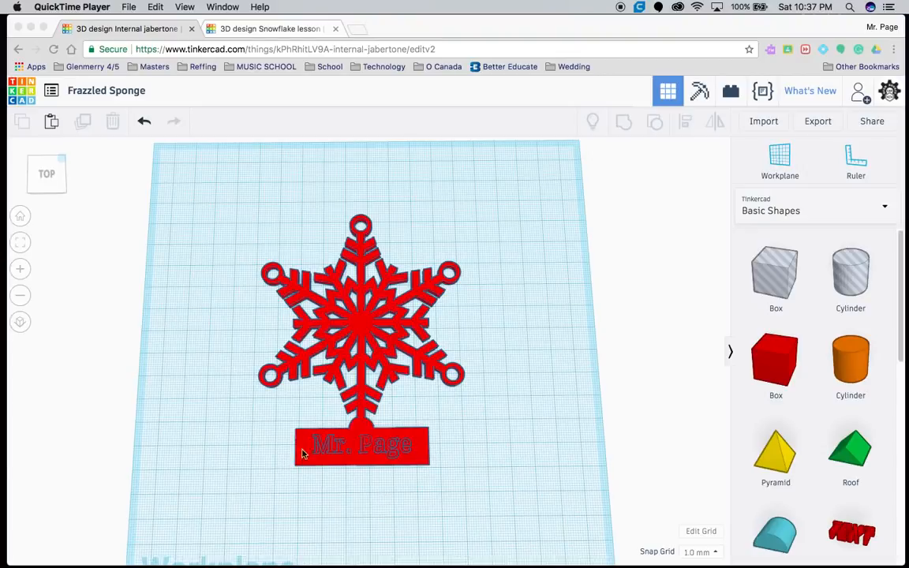
mouse_move(347, 291)
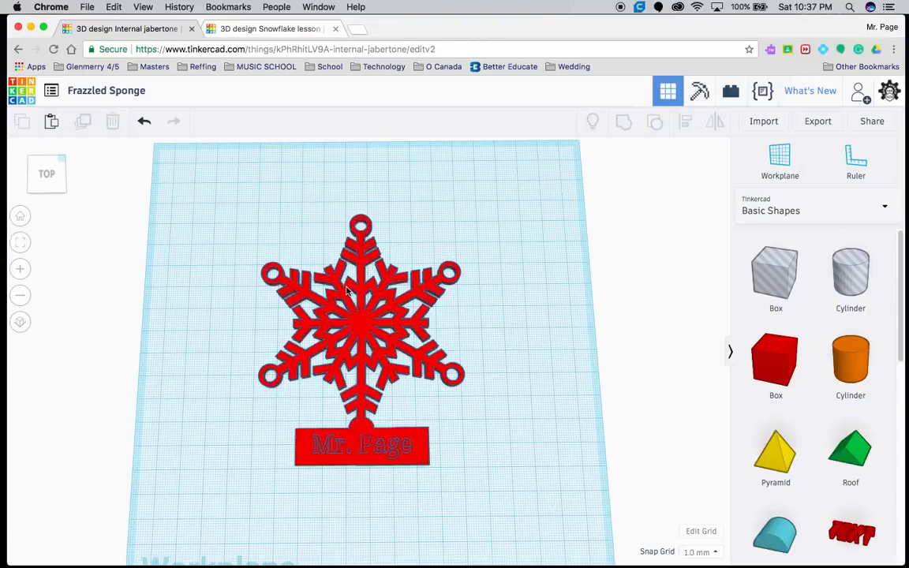
Delete the example red snowflake ornament and nameplate, leaving the workplane empty
click(360, 316)
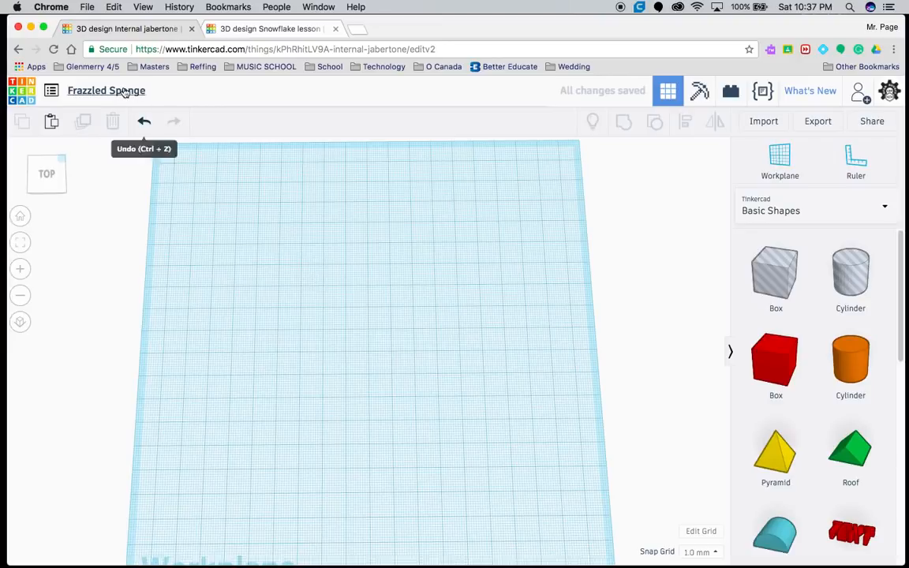
Rename the design from Frazzled Sponge to 'Snowflake - Mr. Page'
click(106, 90)
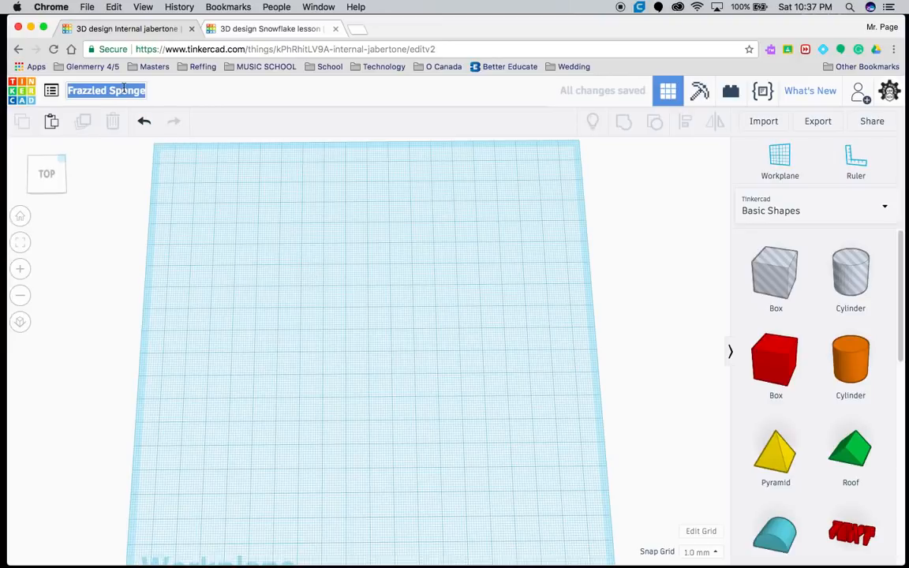
text(Snowflake - Mr. Page)
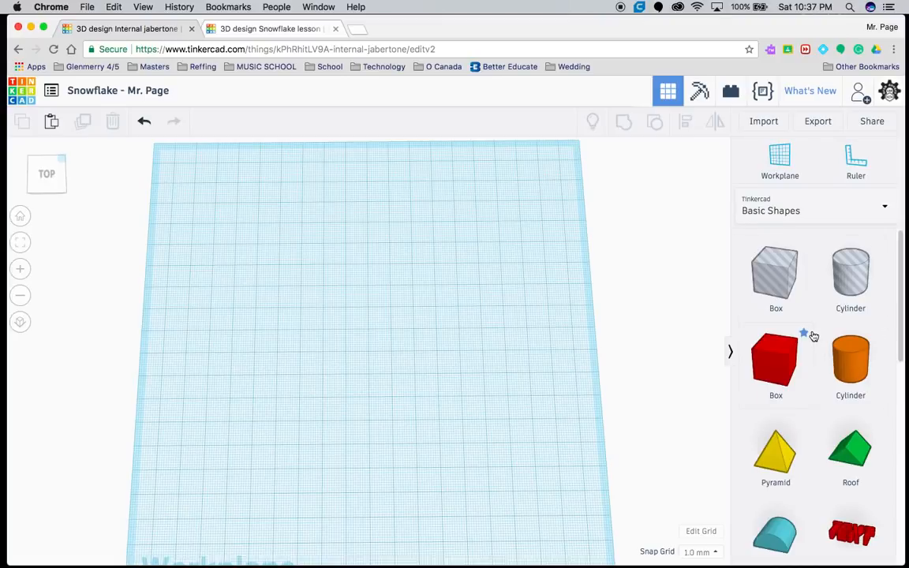
Make the copied hexagon a hole and shrink it slightly smaller than the original
scroll(down, 3)
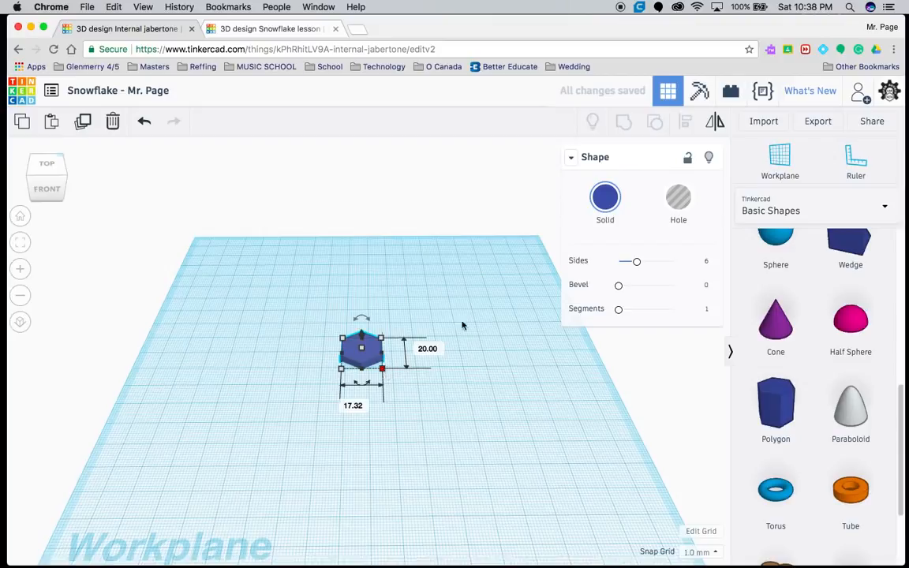
click(679, 197)
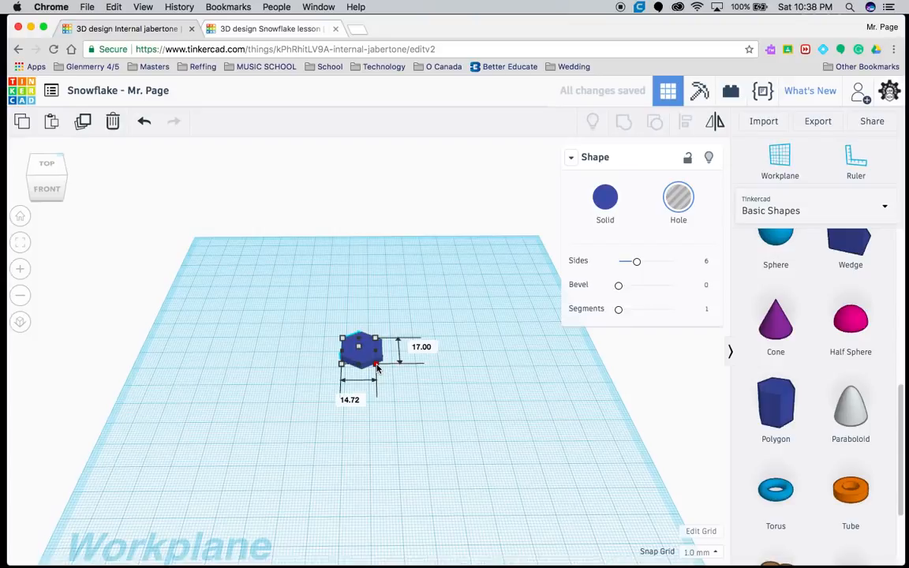
drag(379, 368, 384, 371)
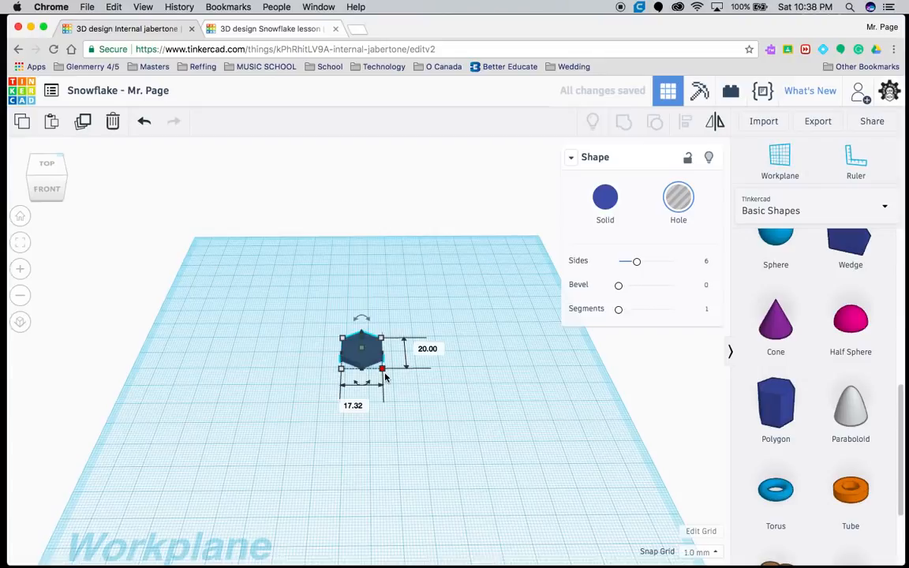
drag(382, 369, 379, 371)
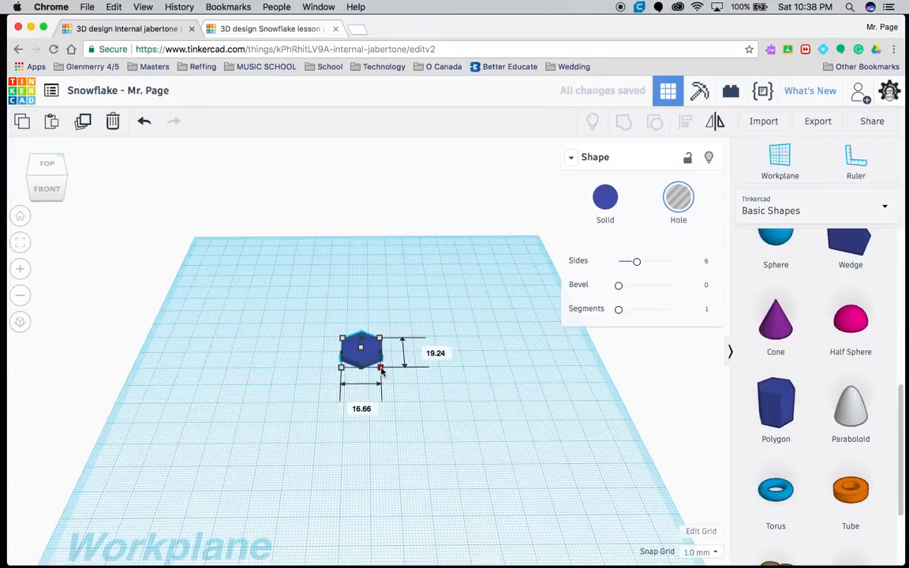
drag(381, 369, 378, 364)
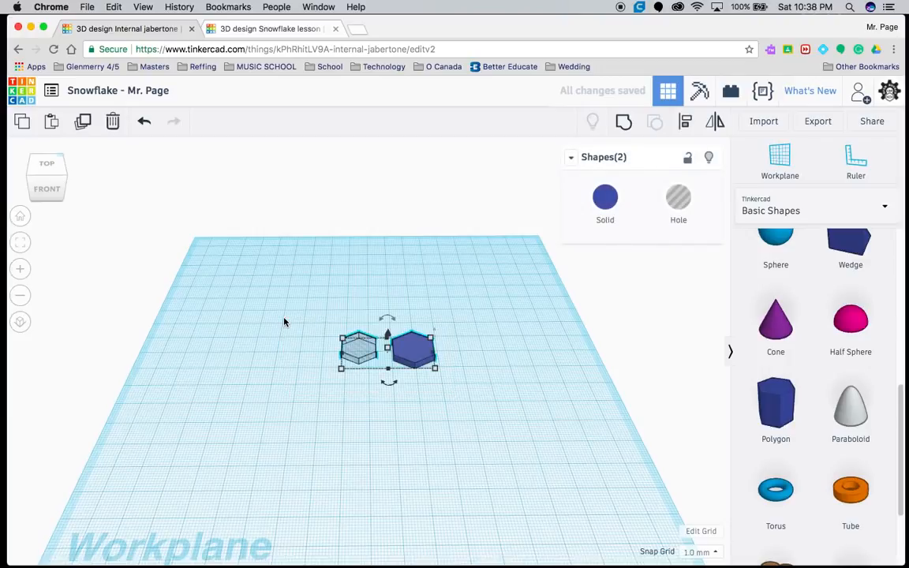
mouse_move(685, 120)
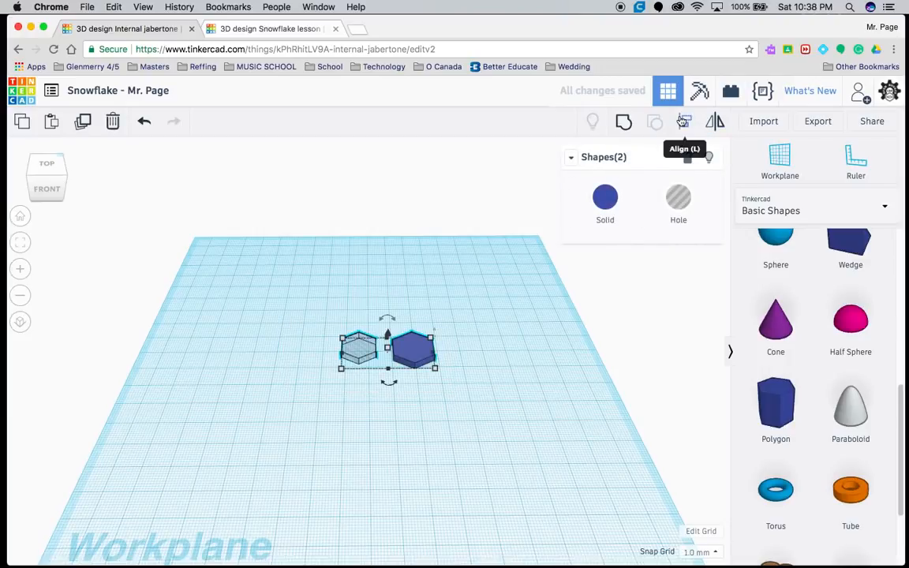
Align the two hexagons on centre and group them into one hollow ring
click(684, 120)
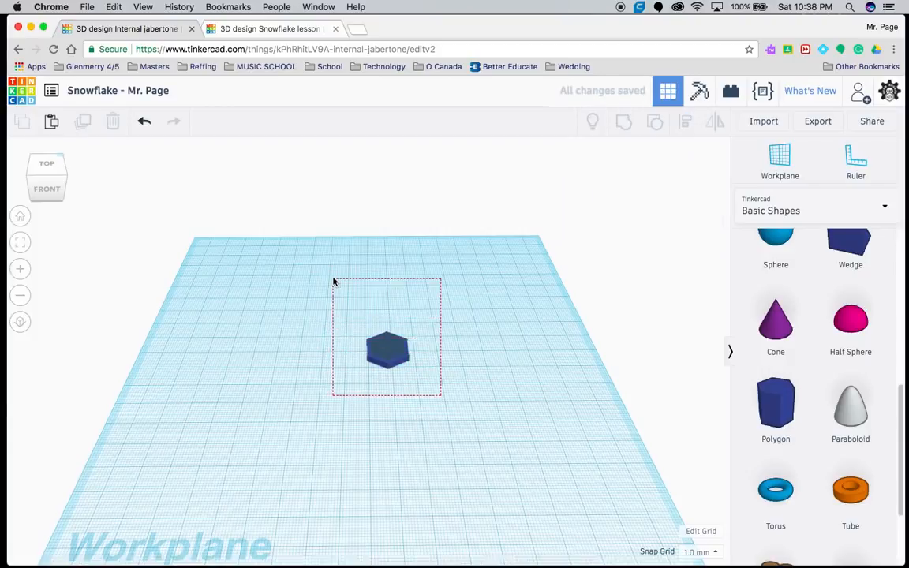
click(386, 351)
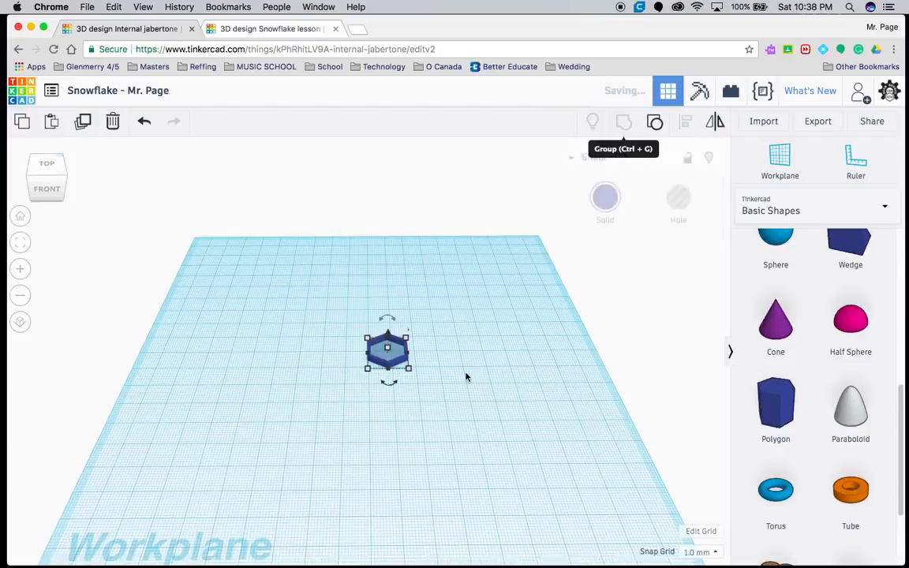
click(46, 162)
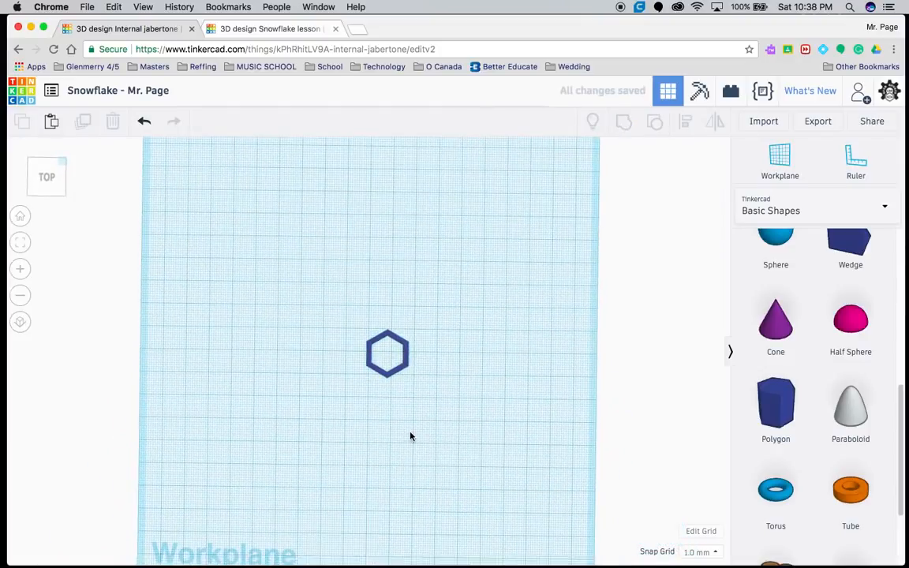
click(388, 354)
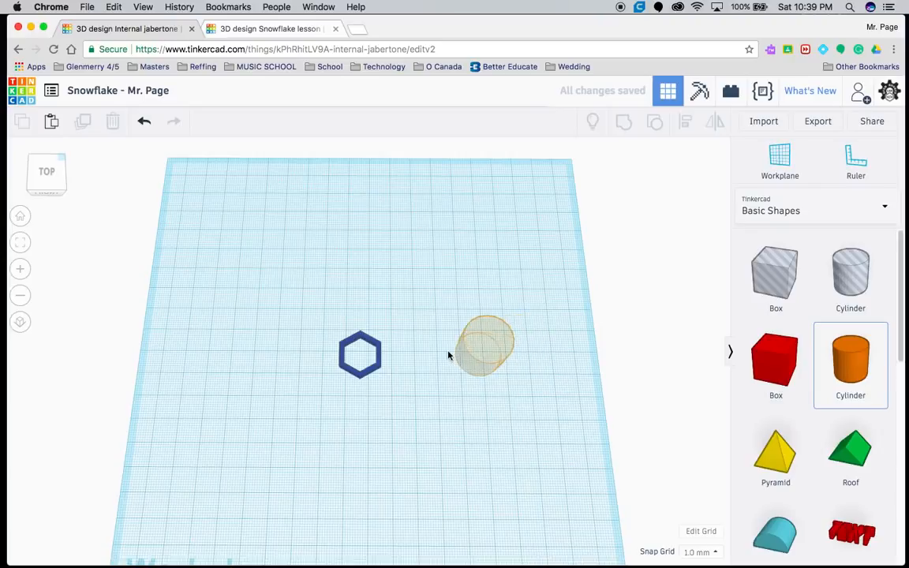
Add a small orange cylinder disc, narrowed and moved above the hexagon ring
click(486, 347)
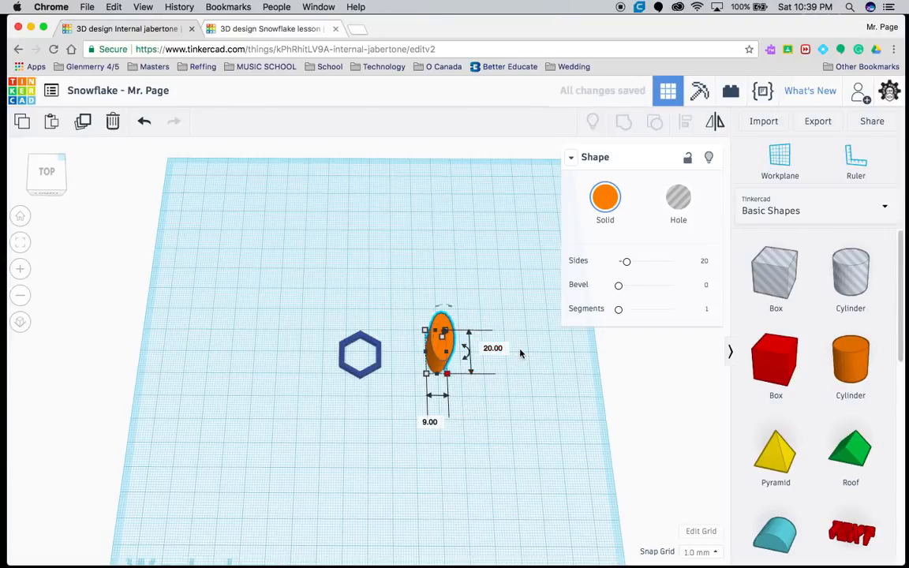
drag(442, 322, 442, 334)
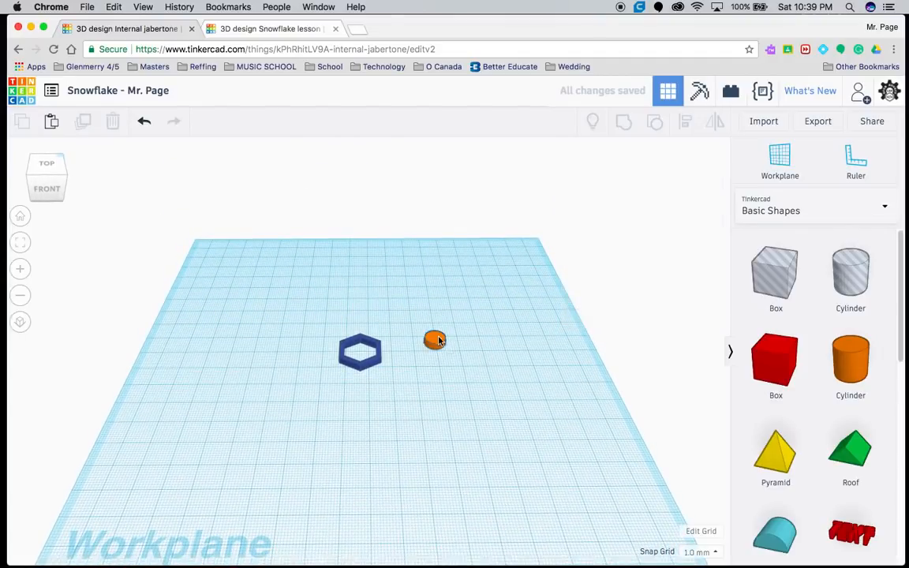
drag(435, 339, 435, 316)
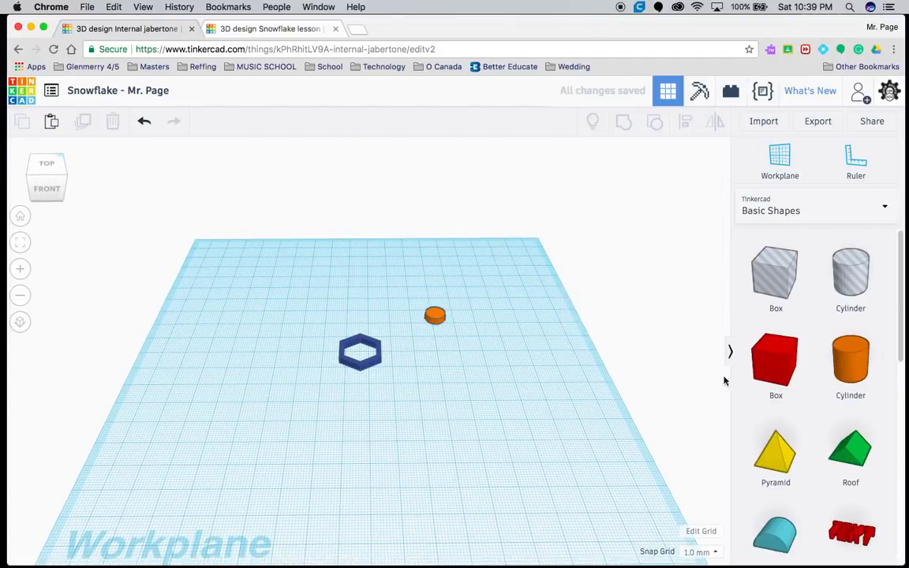
click(435, 316)
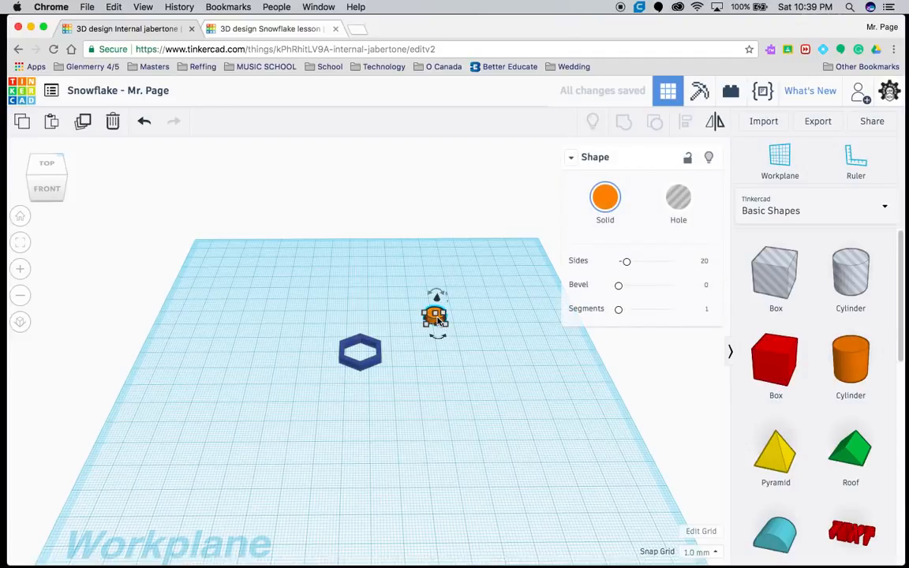
mouse_move(777, 366)
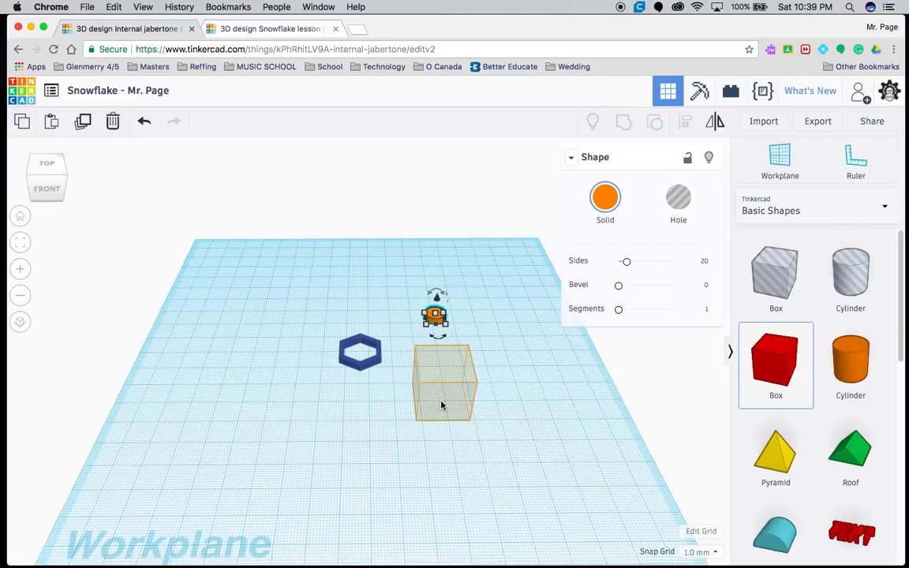
Add a box and set its dimensions to form a long thin red bar
click(776, 365)
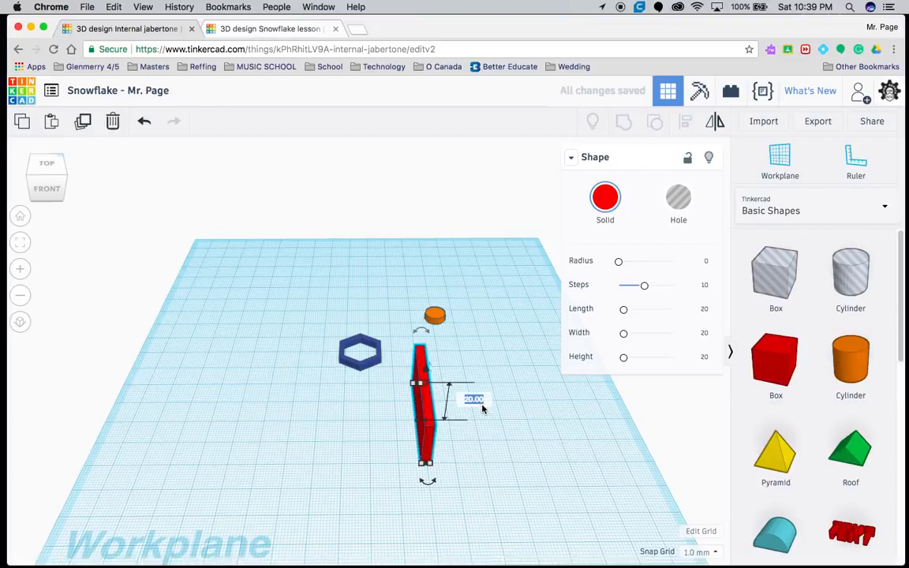
click(502, 401)
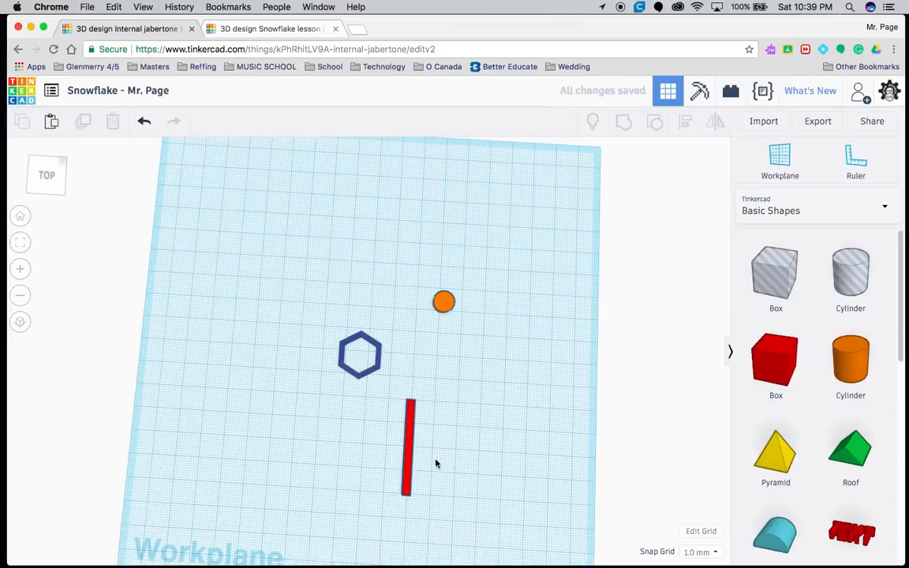
Punch a hole cylinder through the orange disc to make a small ring
click(409, 448)
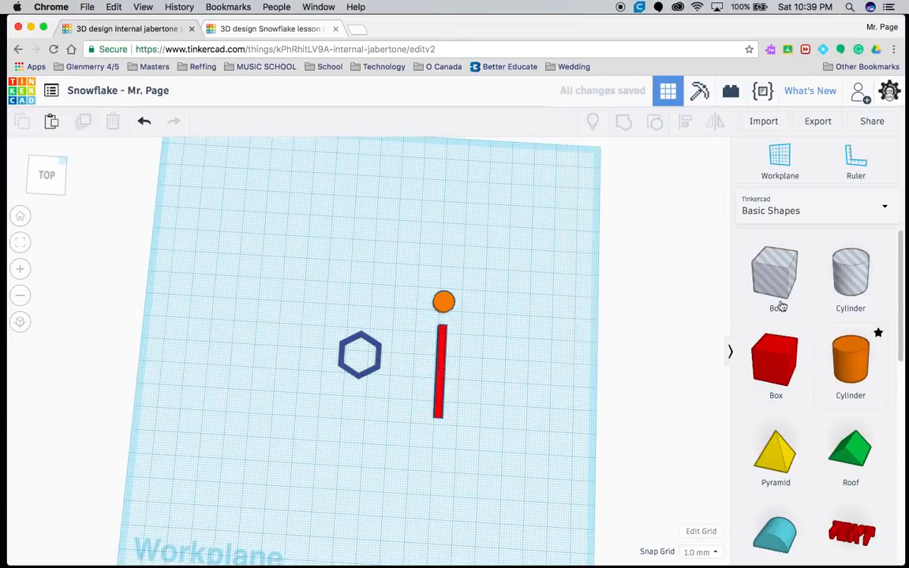
click(443, 302)
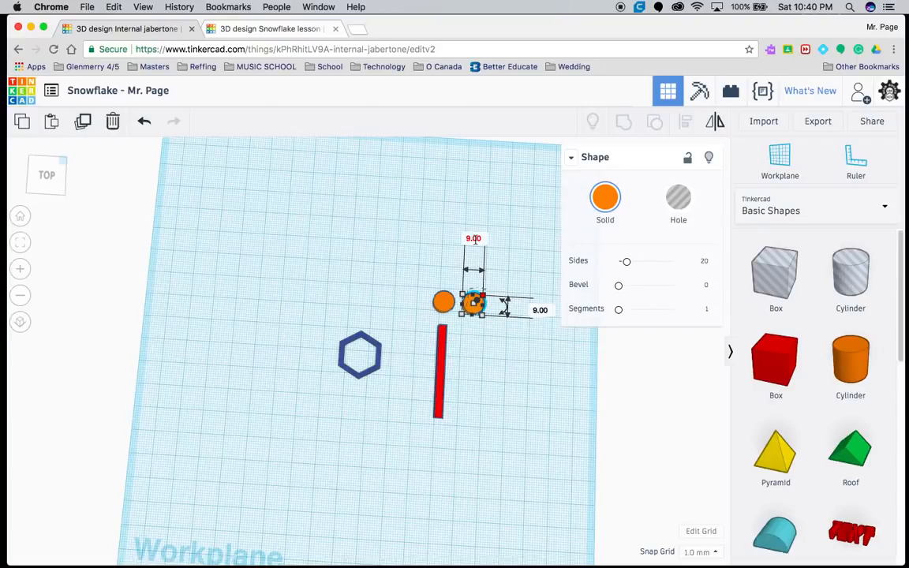
click(474, 237)
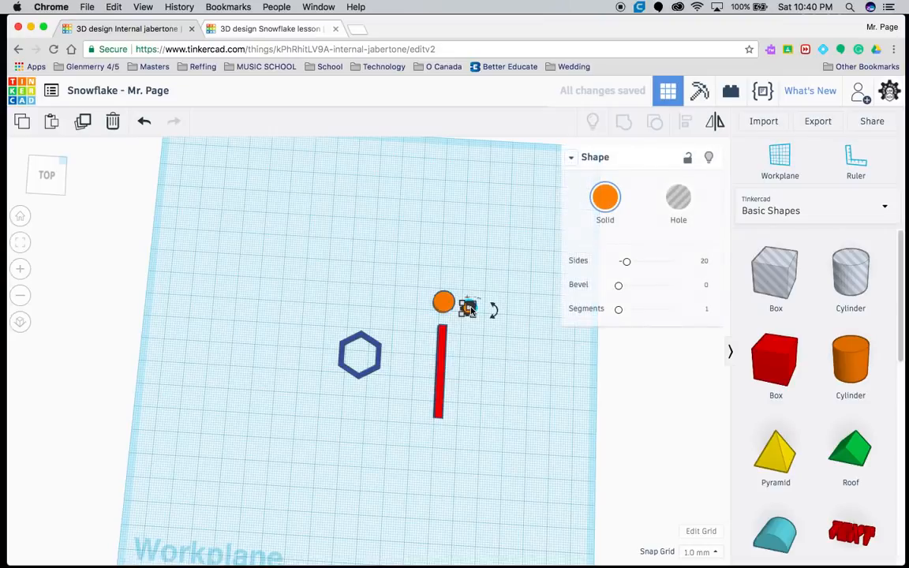
click(678, 199)
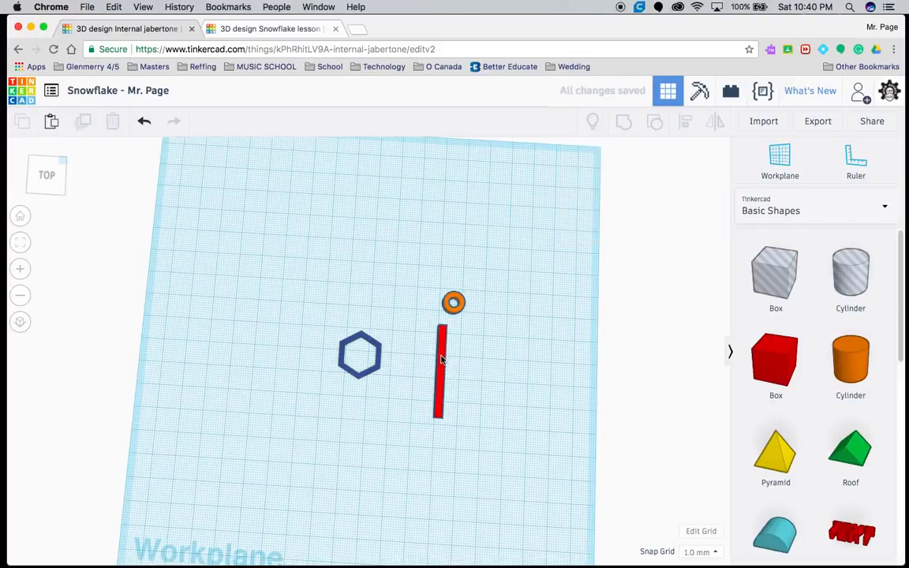
Group the small ring and the red bar into one ringed arm
click(441, 367)
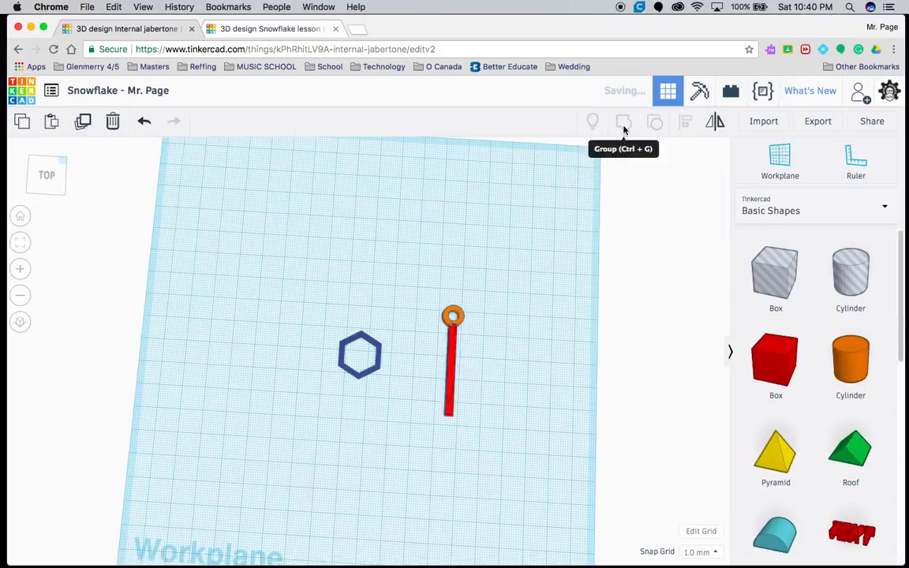
click(452, 360)
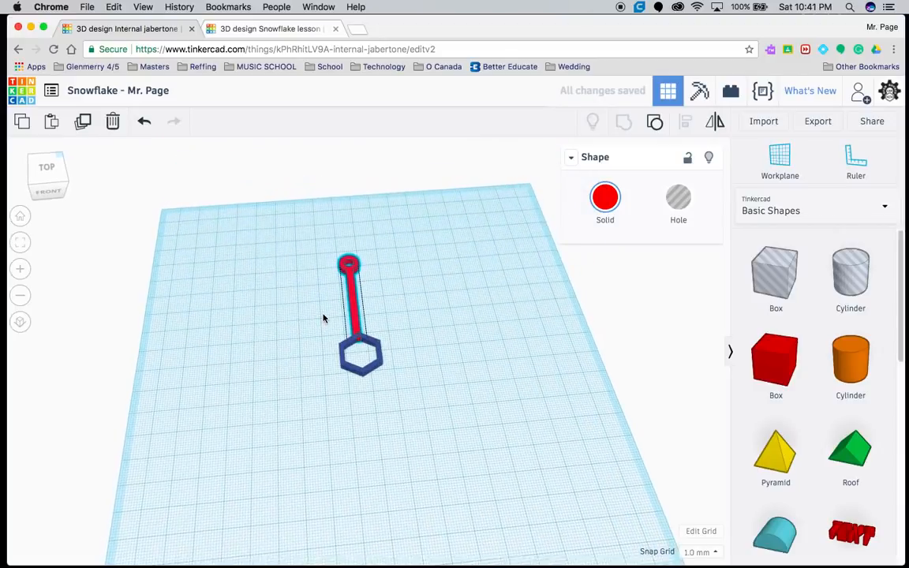
Place the ringed arm's bottom against the hexagon top, then reselect it
click(404, 431)
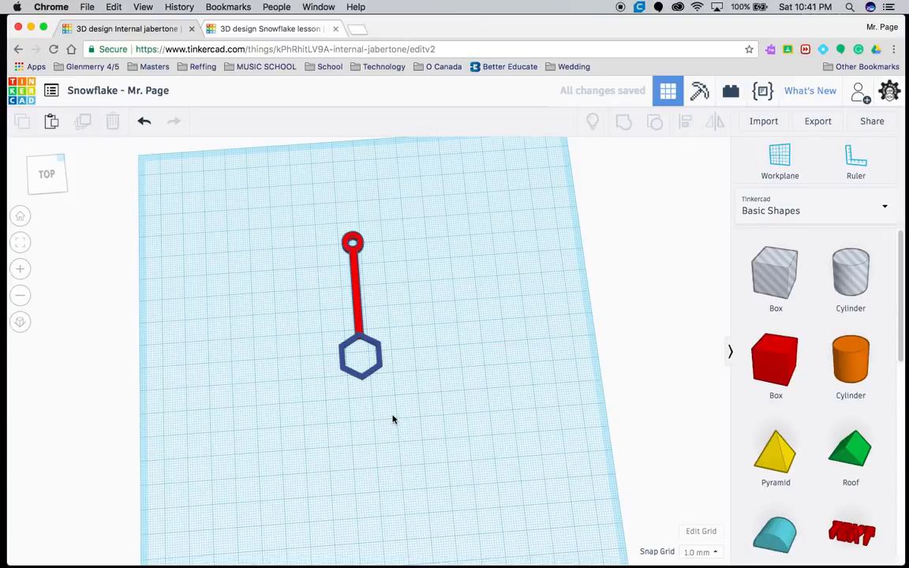
click(350, 284)
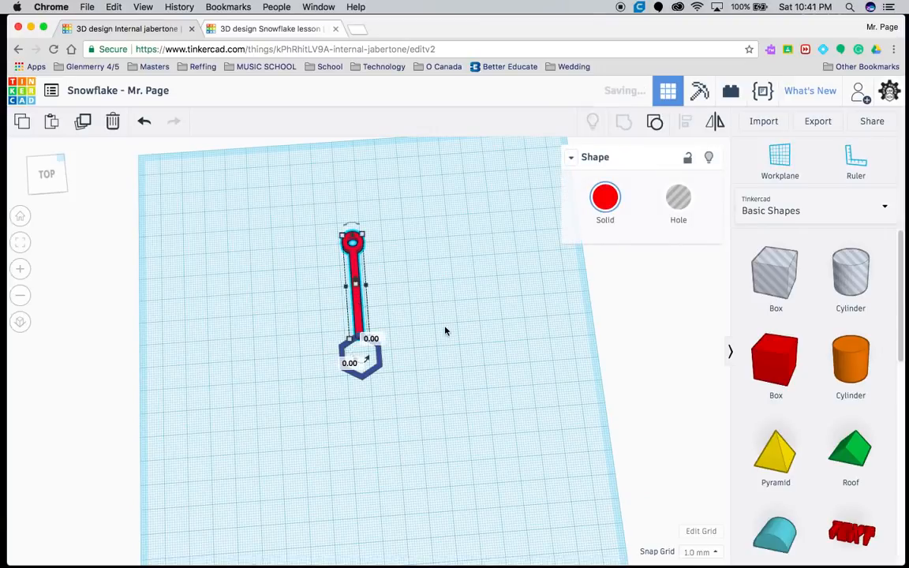
Drop a new box onto the workplane beside the arm
click(774, 364)
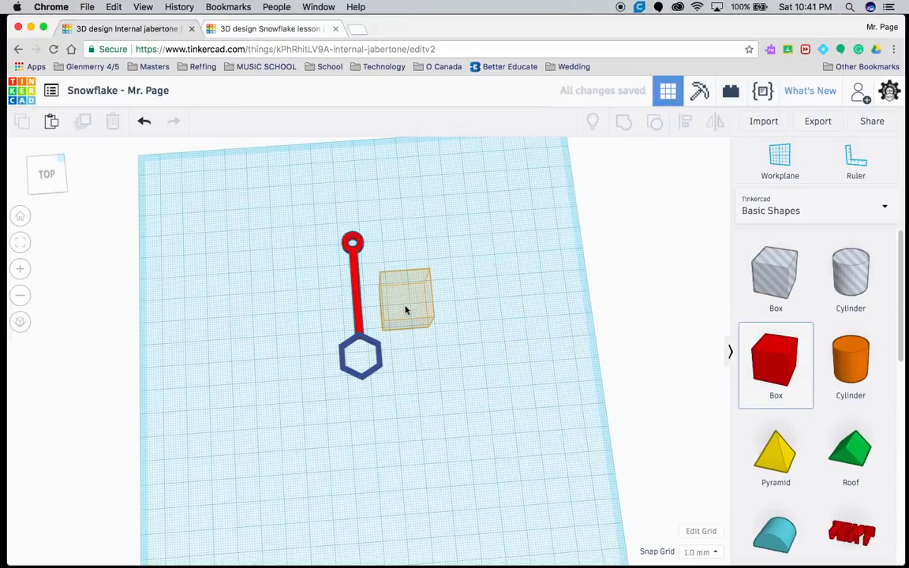
drag(407, 303, 450, 312)
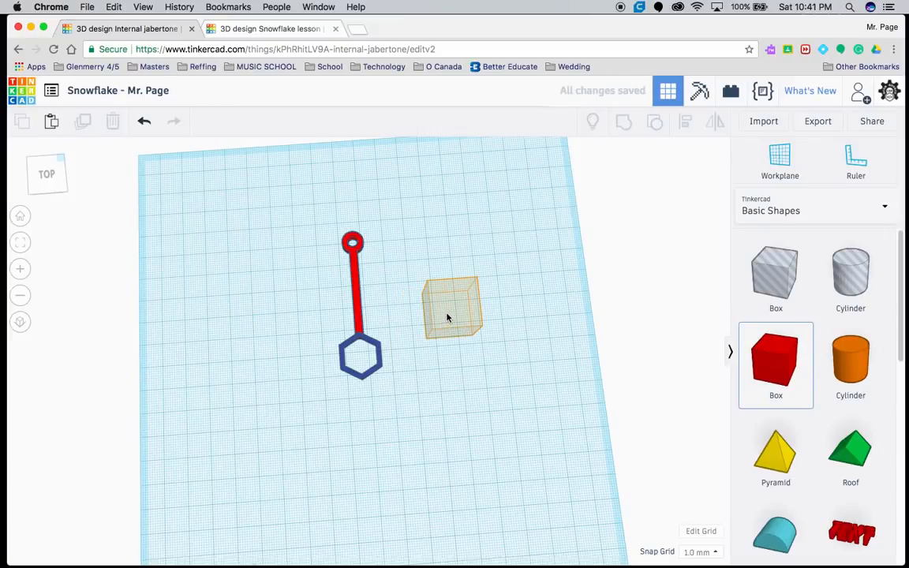
click(451, 306)
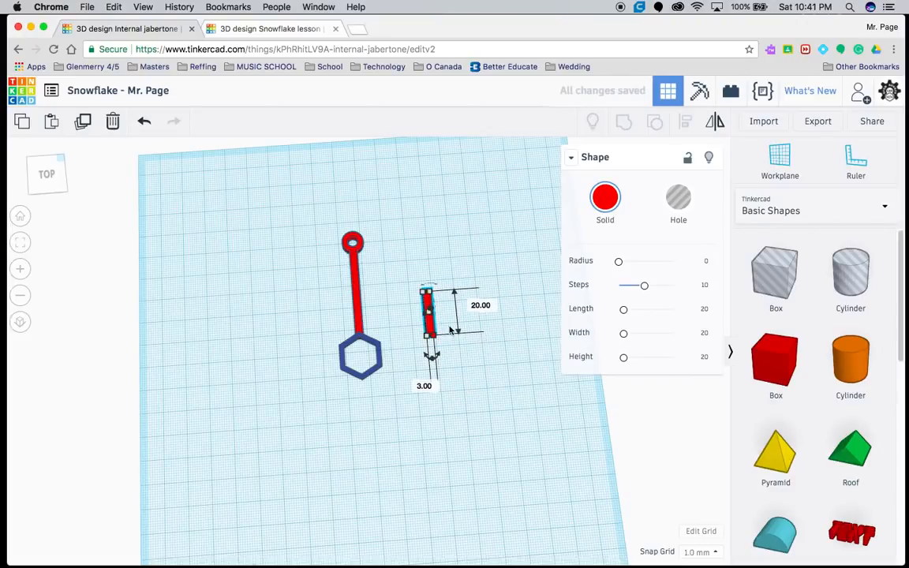
mouse_move(379, 363)
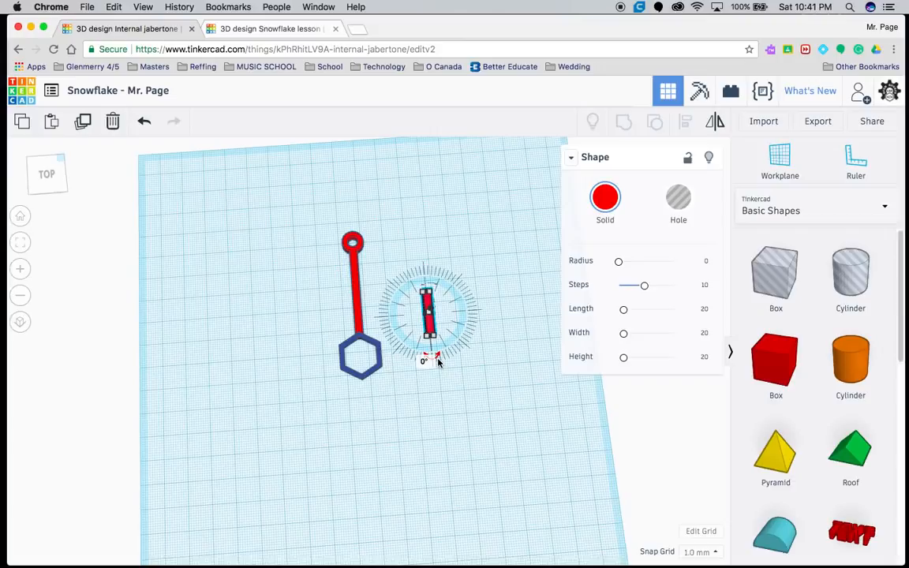
Tilt the thin 3 × 20 box diagonally and place it against the upper arm as a branch
drag(429, 360, 418, 355)
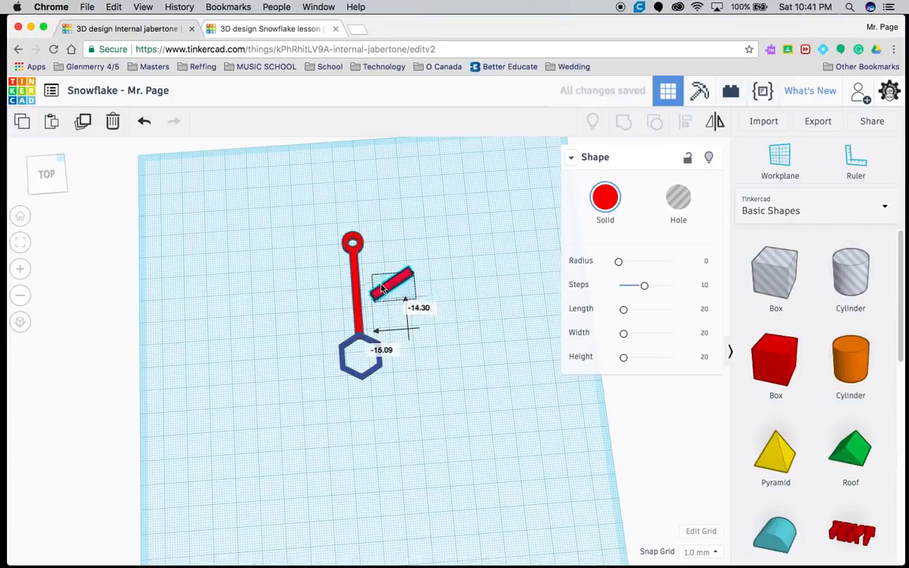
drag(392, 285, 375, 276)
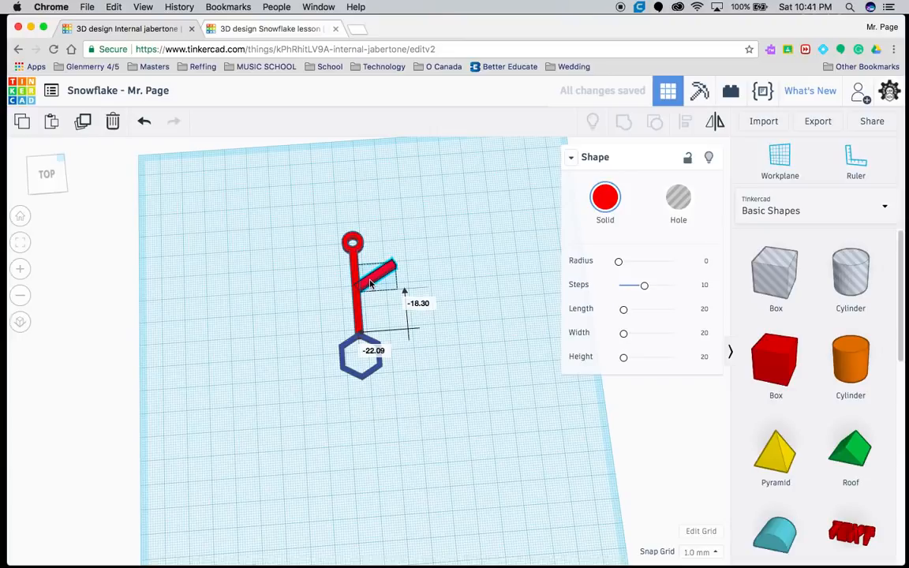
drag(382, 271, 387, 268)
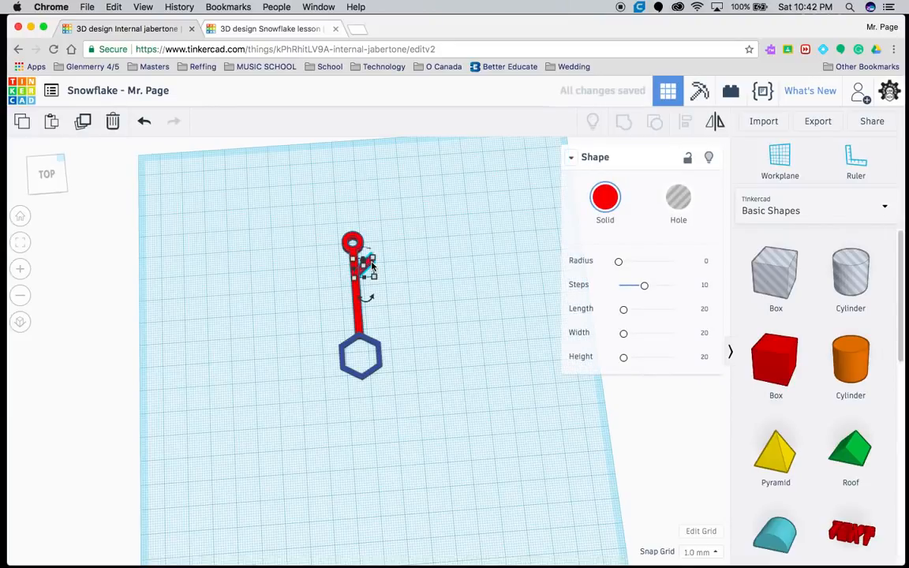
mouse_move(715, 122)
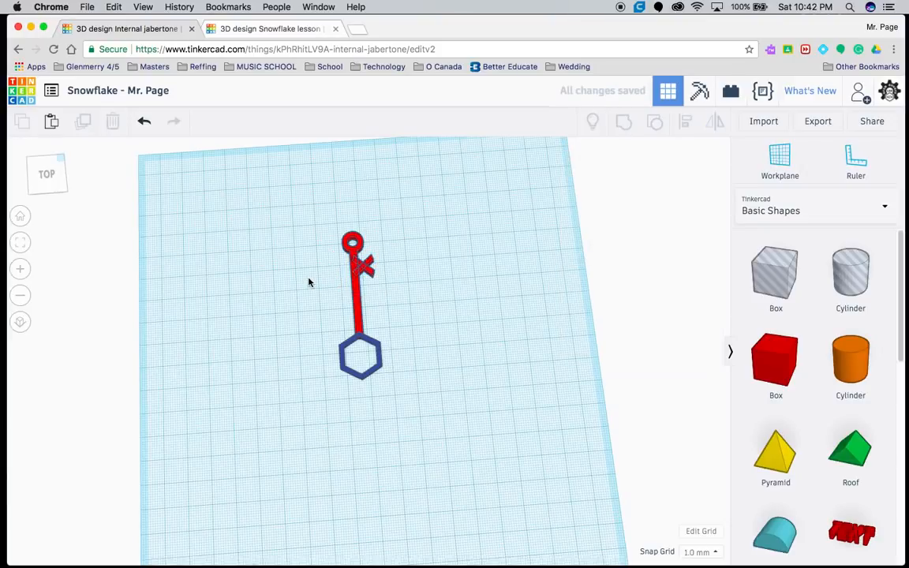
Mirror the branch into a V pair and align the two branches on the arm
click(360, 265)
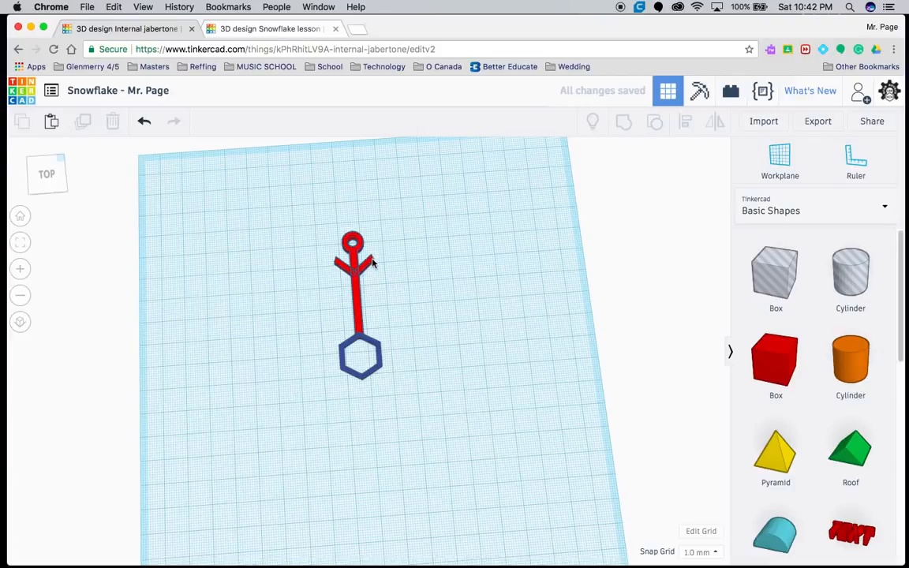
click(353, 271)
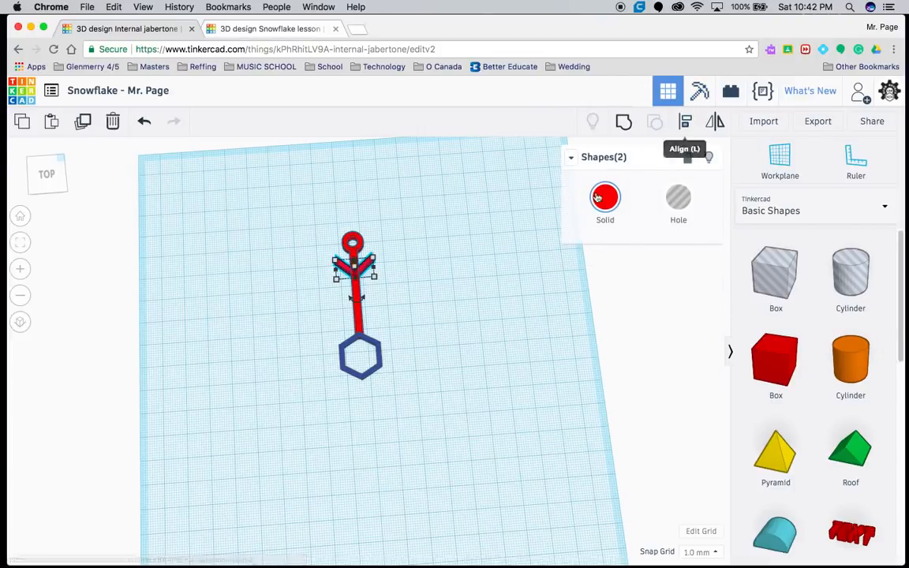
mouse_move(536, 245)
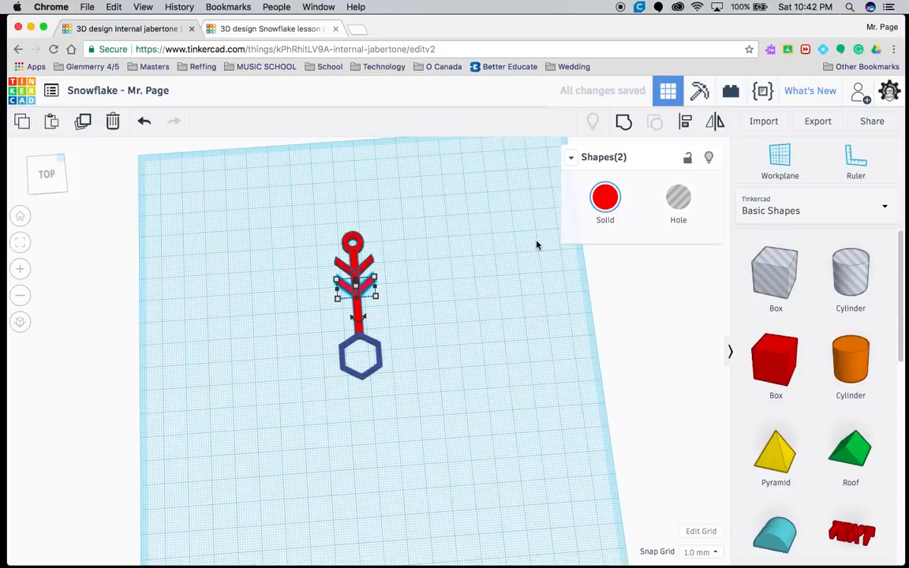
click(416, 395)
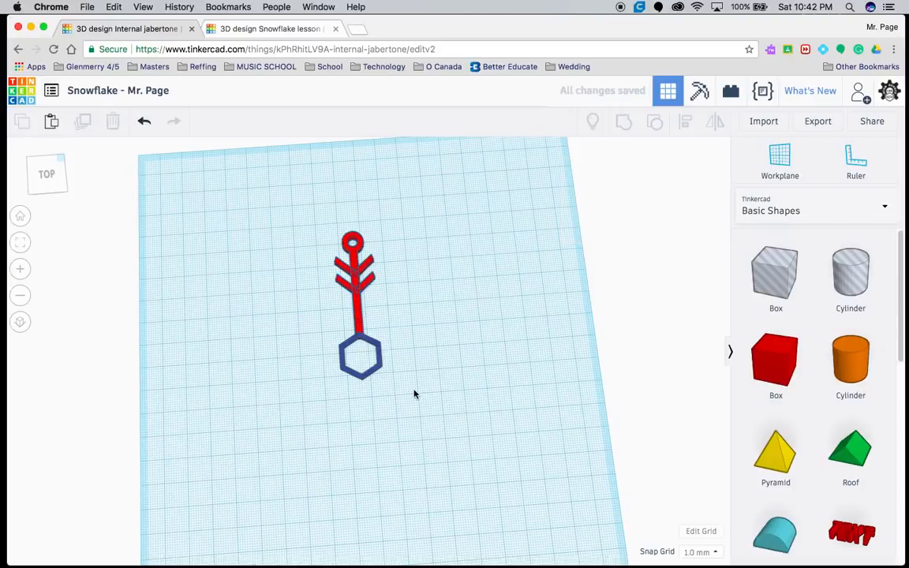
mouse_move(356, 246)
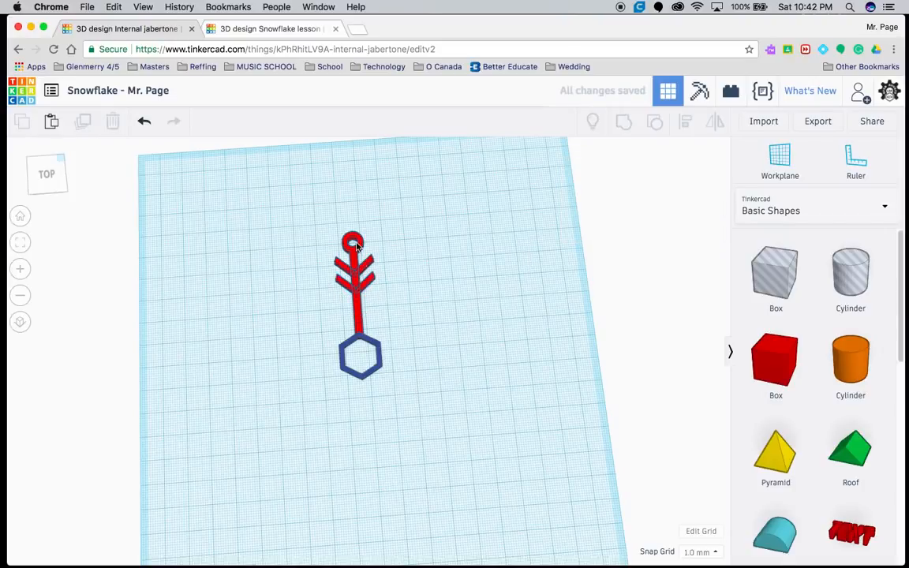
Duplicate the V pair down the arm to give three stacked branch pairs
click(353, 281)
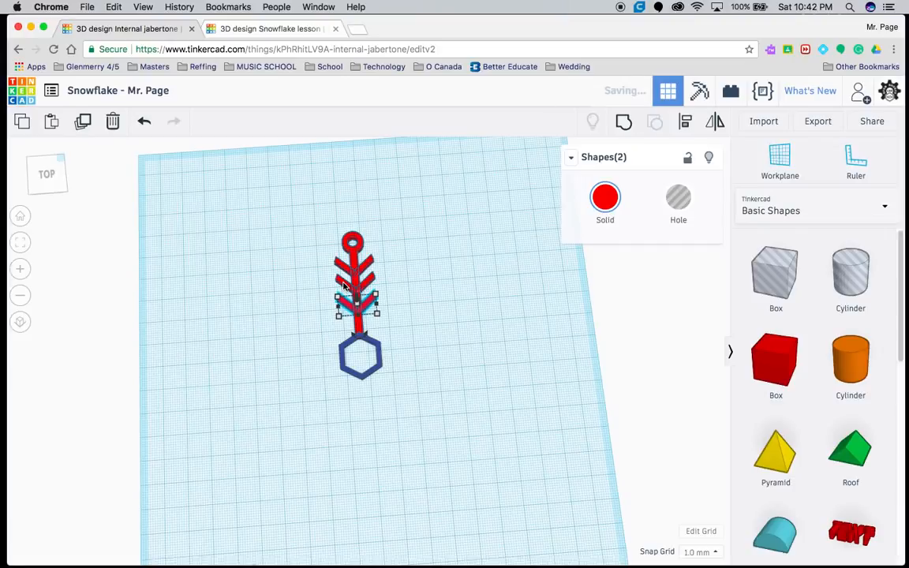
click(297, 236)
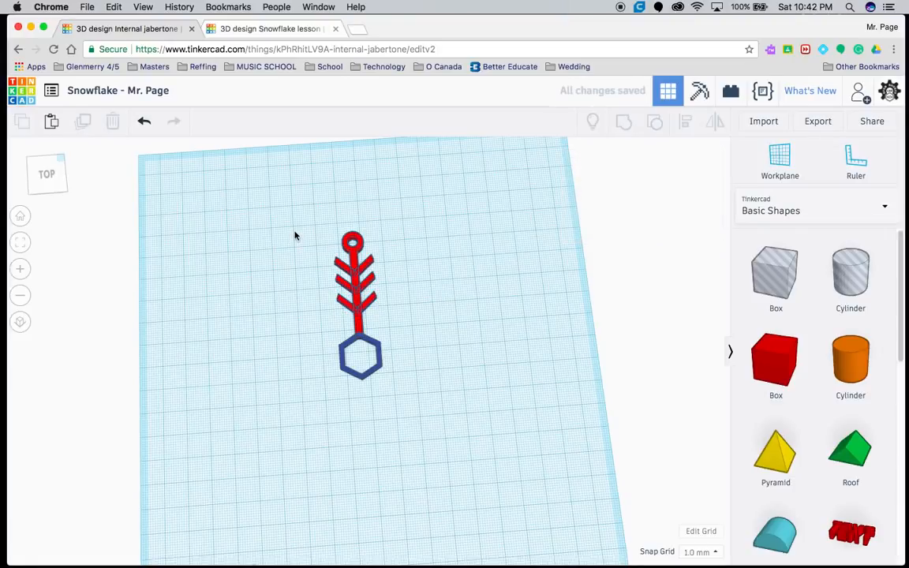
Group the hexagon and arm, then rotate a copy about 60 degrees onto the hexagon
click(353, 292)
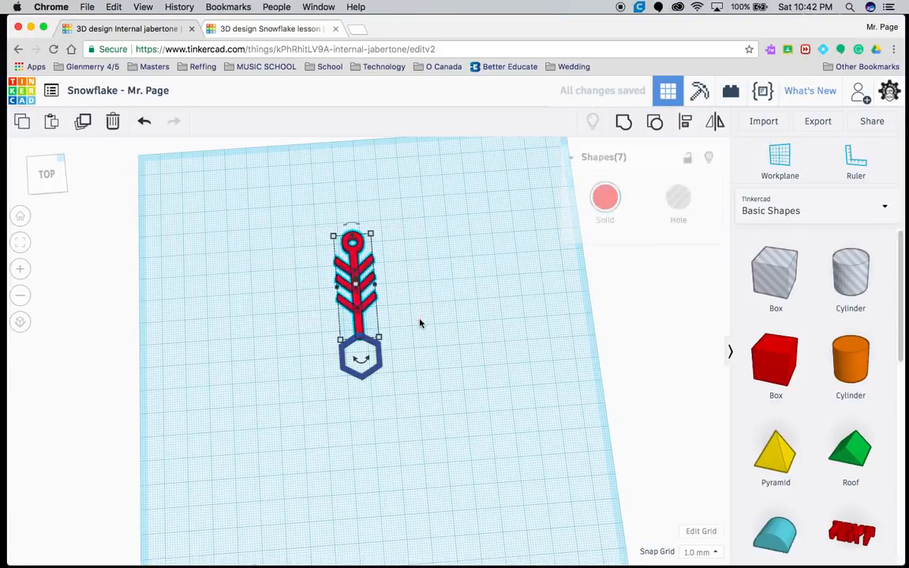
mouse_move(623, 121)
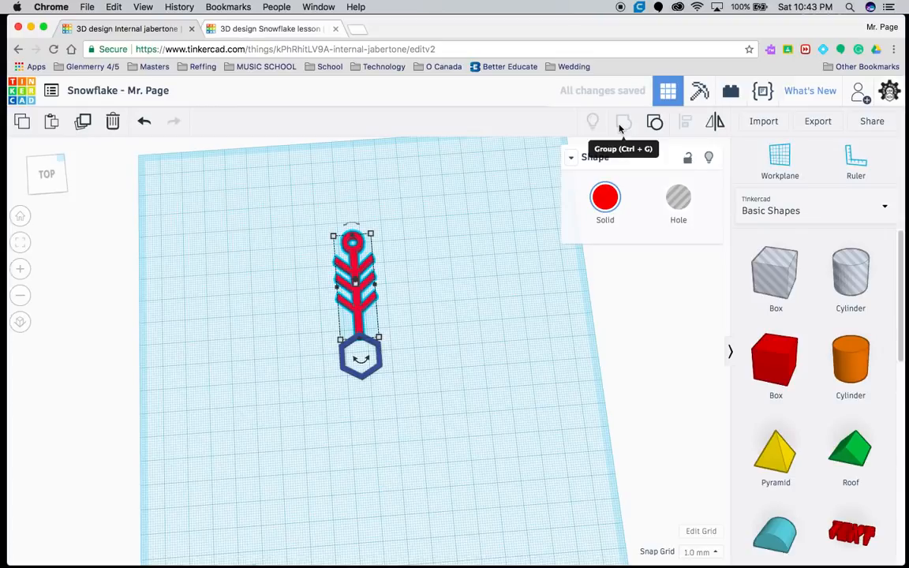
mouse_move(436, 196)
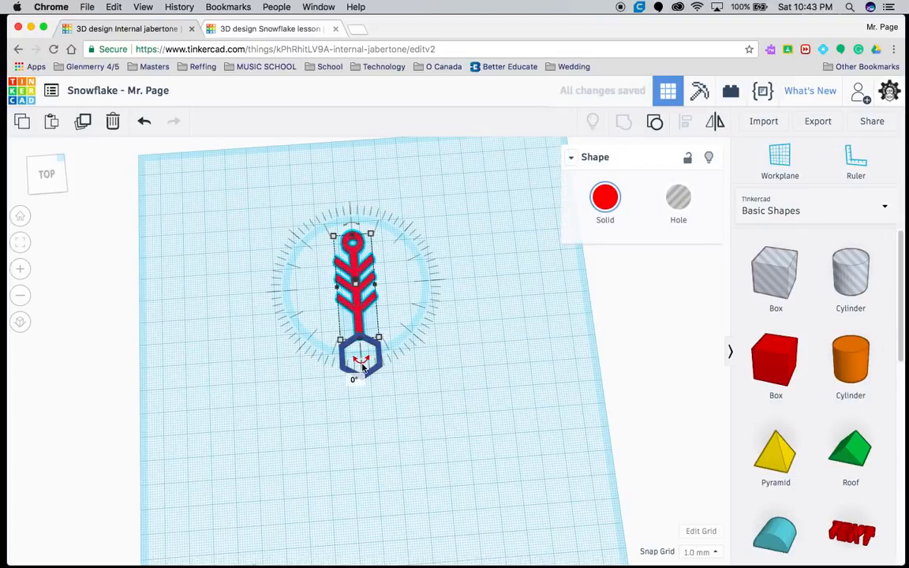
drag(359, 360, 316, 363)
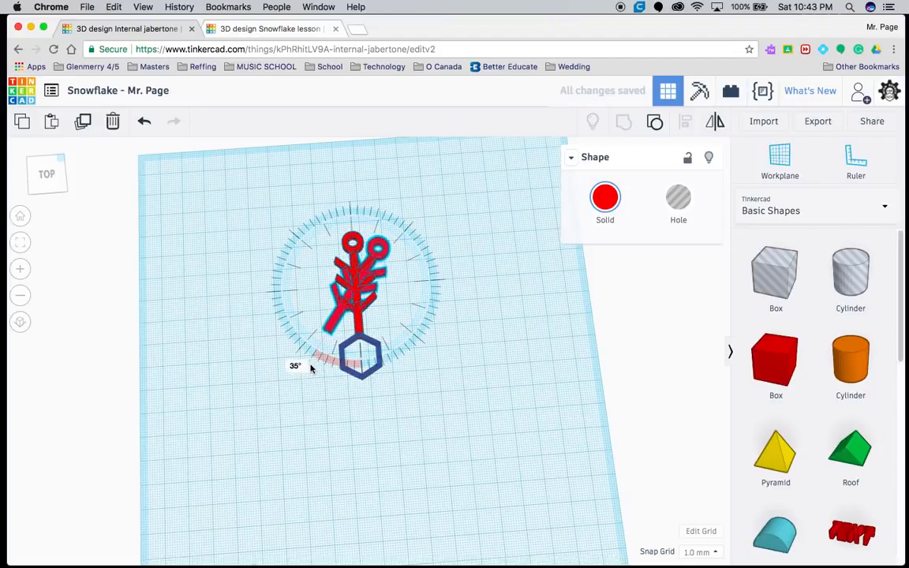
drag(313, 369, 275, 354)
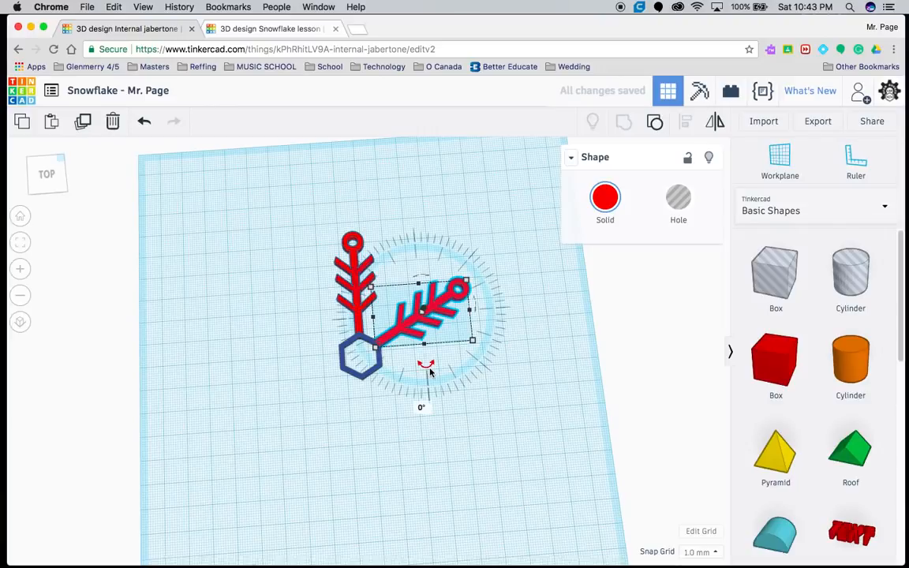
drag(426, 365, 382, 378)
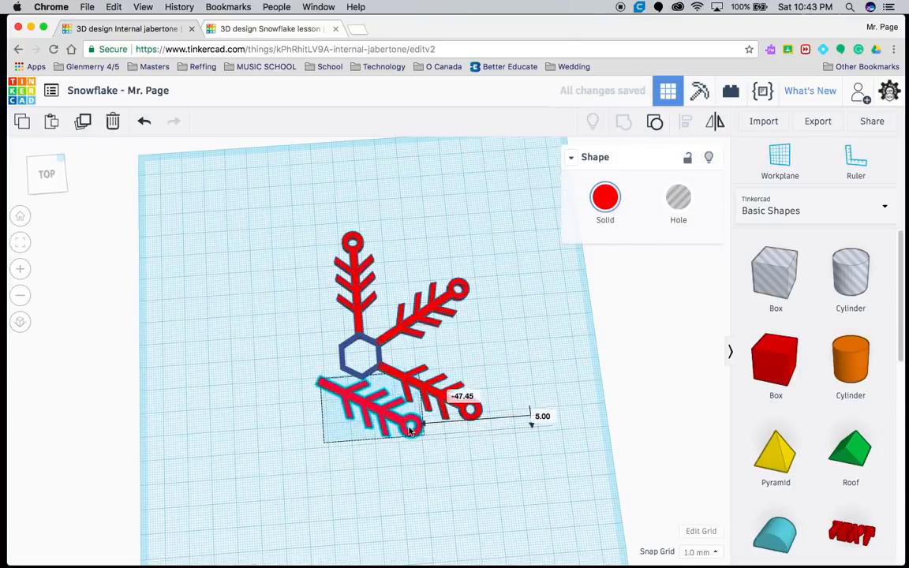
Turn the next arm copy to point straight down beneath the hexagon
drag(410, 429, 332, 477)
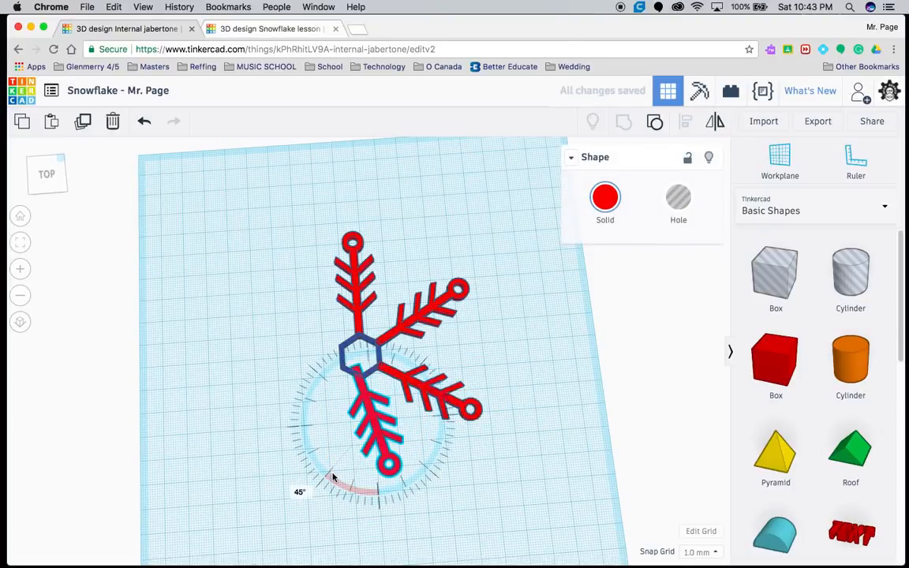
drag(333, 477, 300, 473)
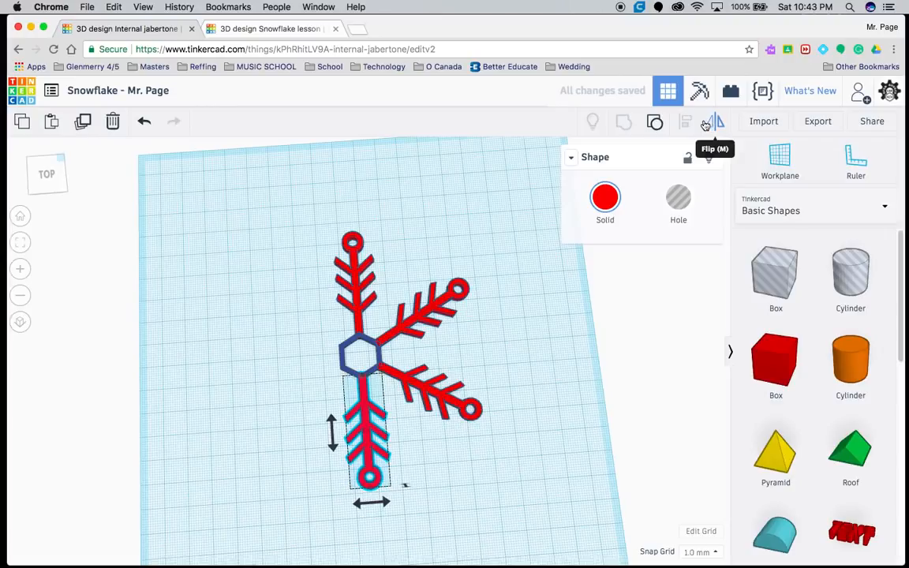
Duplicate the bottom arm and rotate it into the lower-left gap as the sixth arm
click(704, 124)
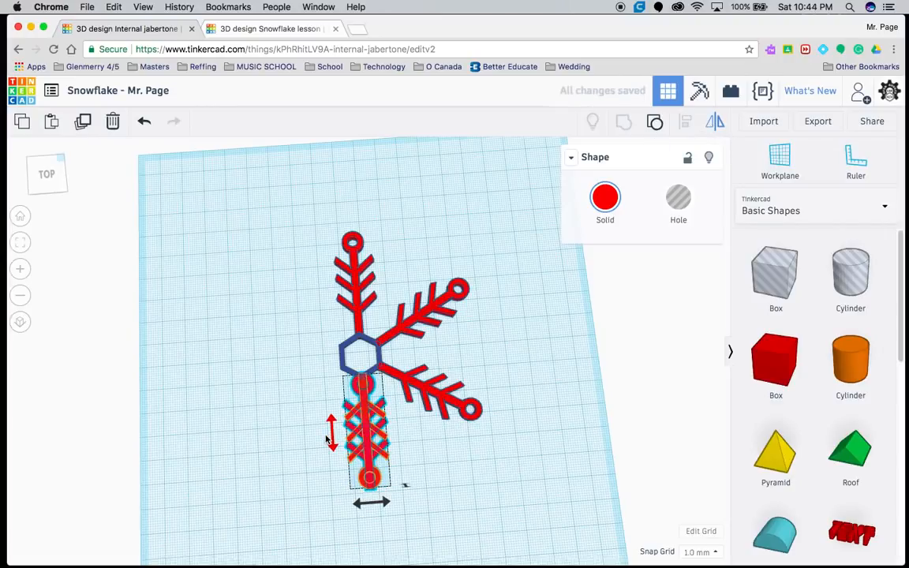
click(308, 440)
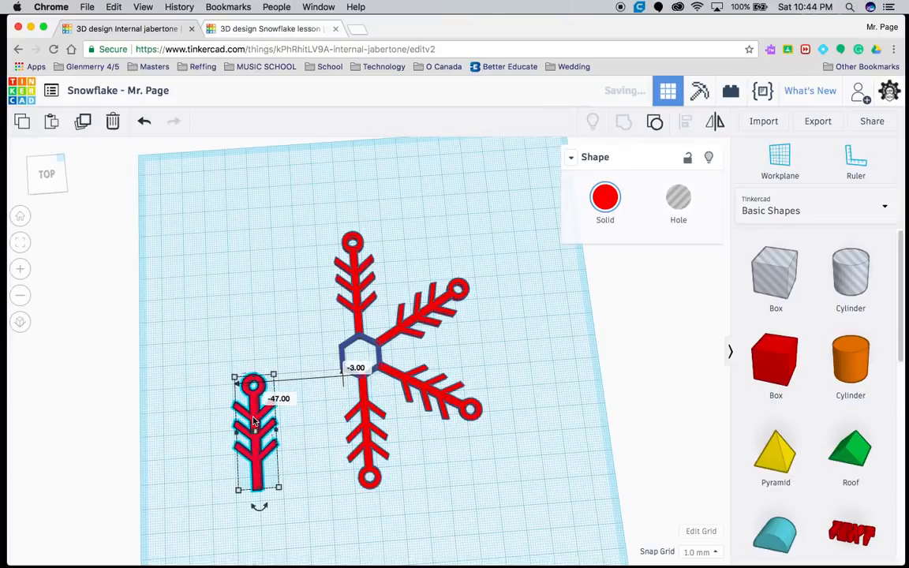
drag(252, 426, 370, 426)
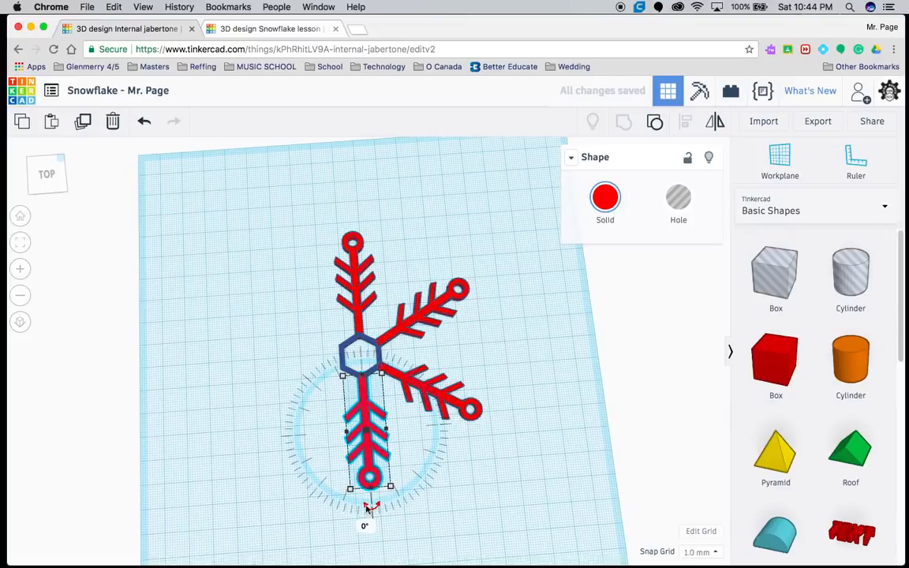
drag(364, 506, 298, 487)
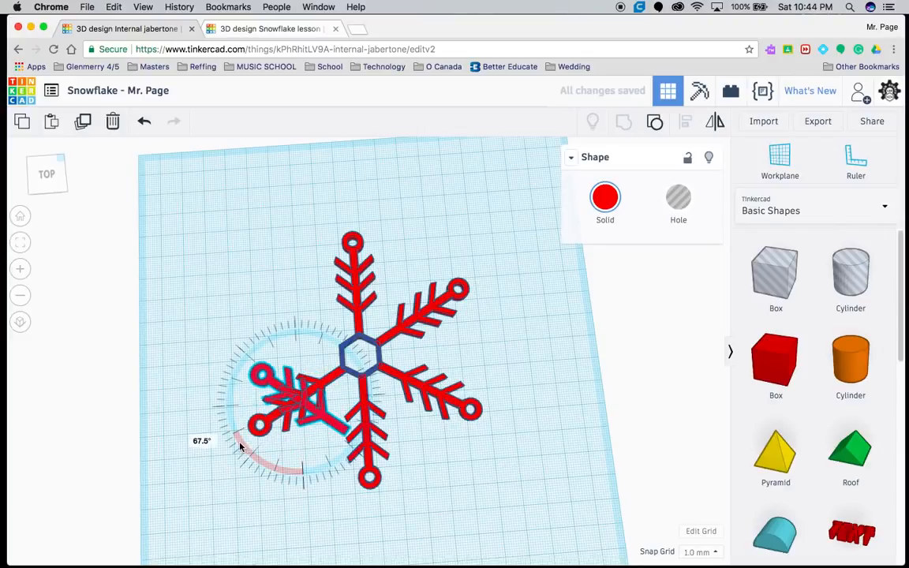
drag(240, 445, 244, 461)
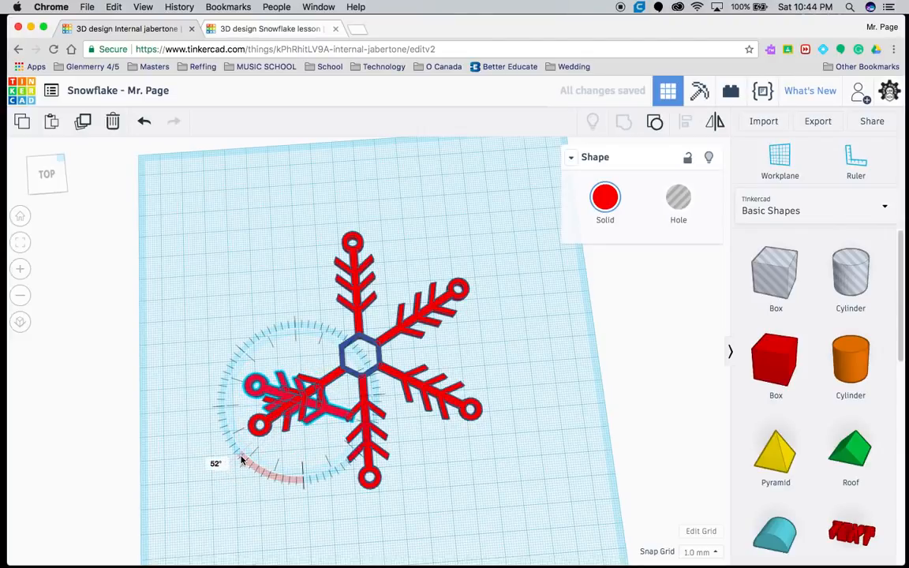
click(297, 397)
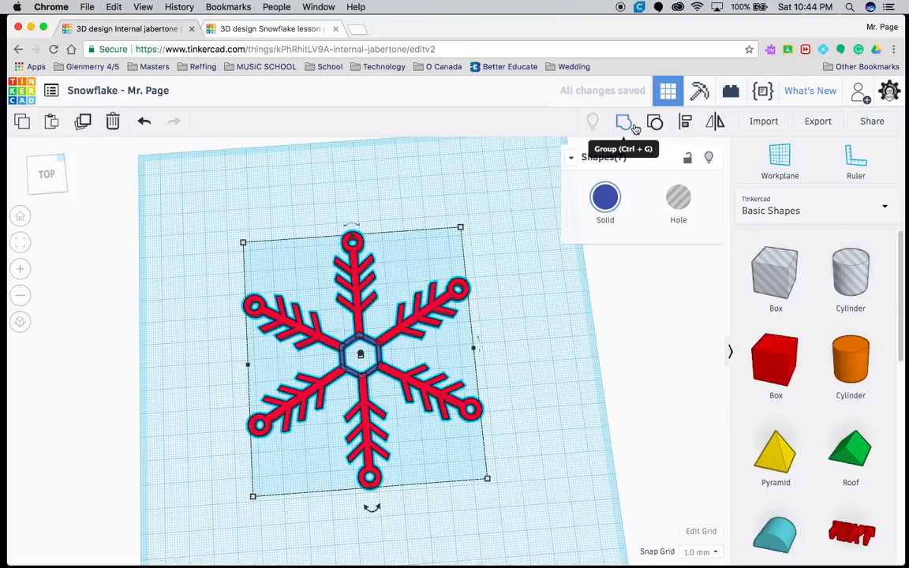
Group the six arms and hexagon centre into one blue snowflake, then deselect it
click(623, 122)
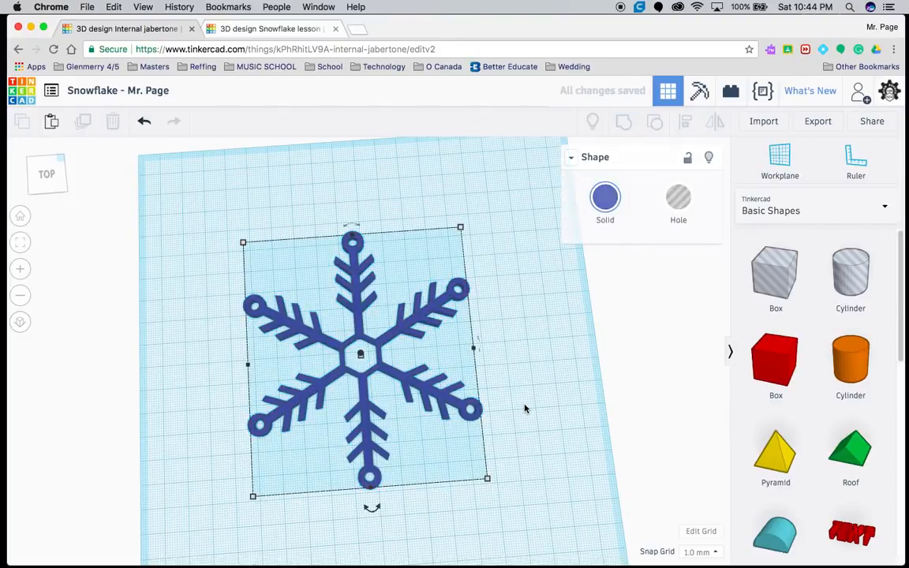
click(523, 408)
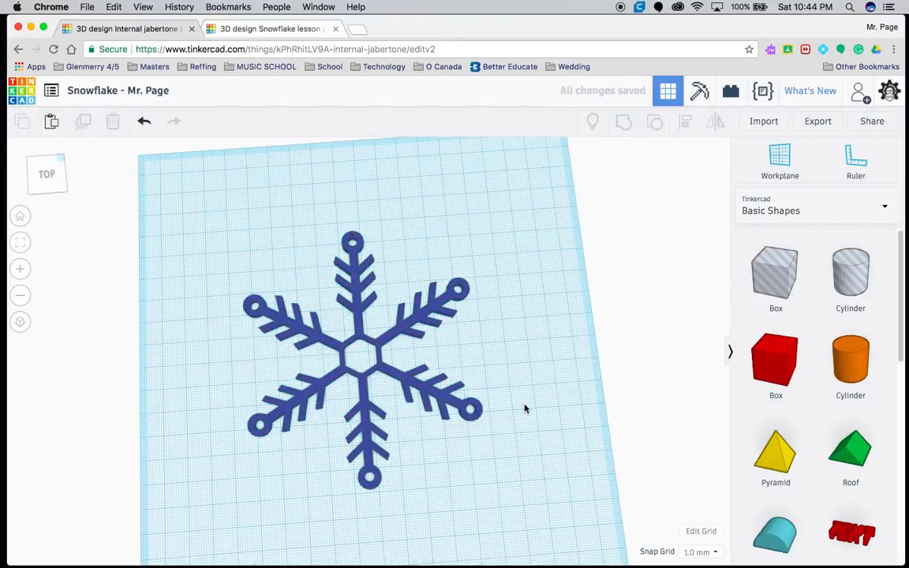
mouse_move(360, 313)
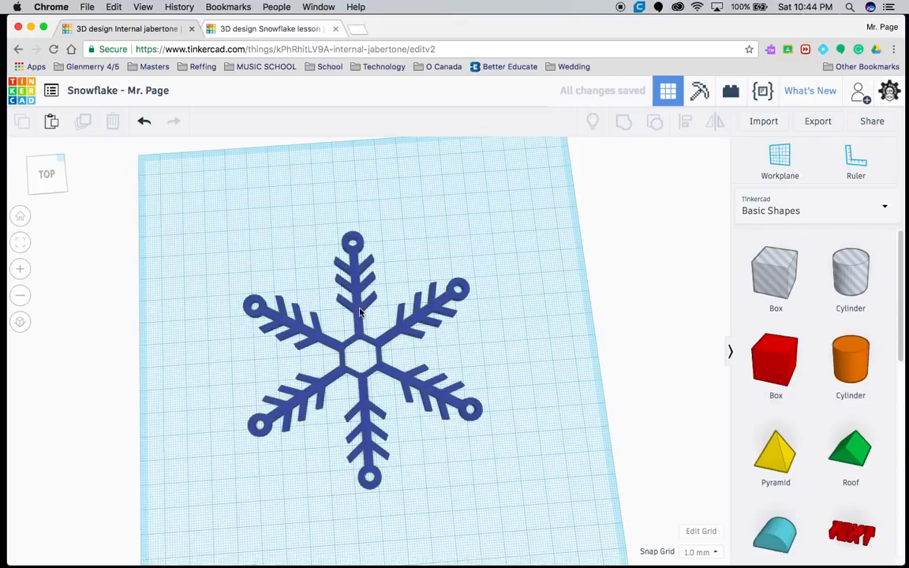
click(360, 316)
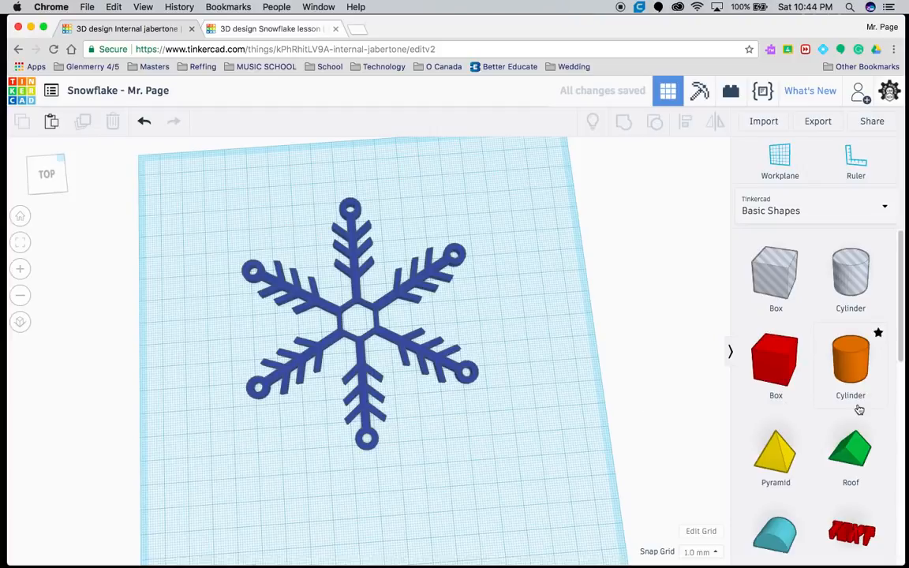
Add a 55-long box, flatten it into a thin bar and place it beneath the bottom ring
drag(850, 360, 426, 439)
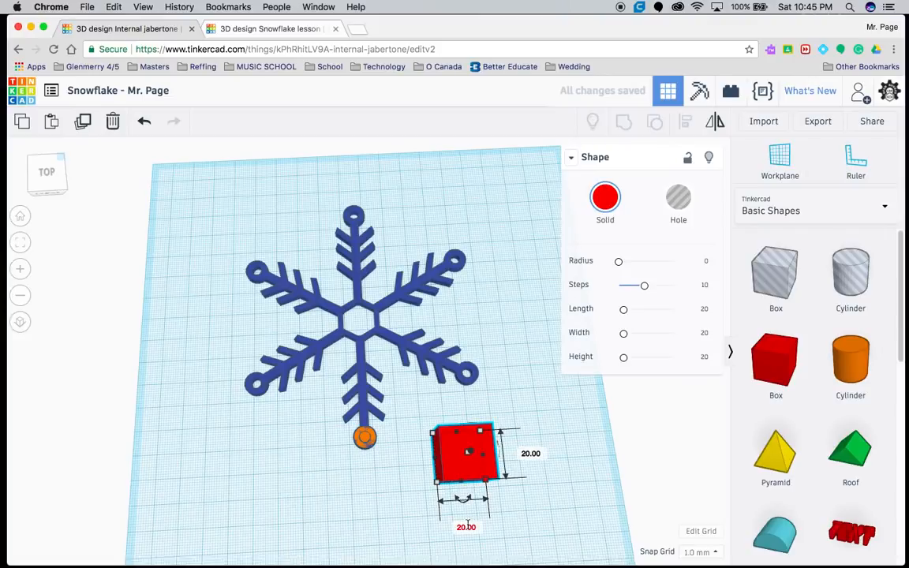
text(55)
text(3)
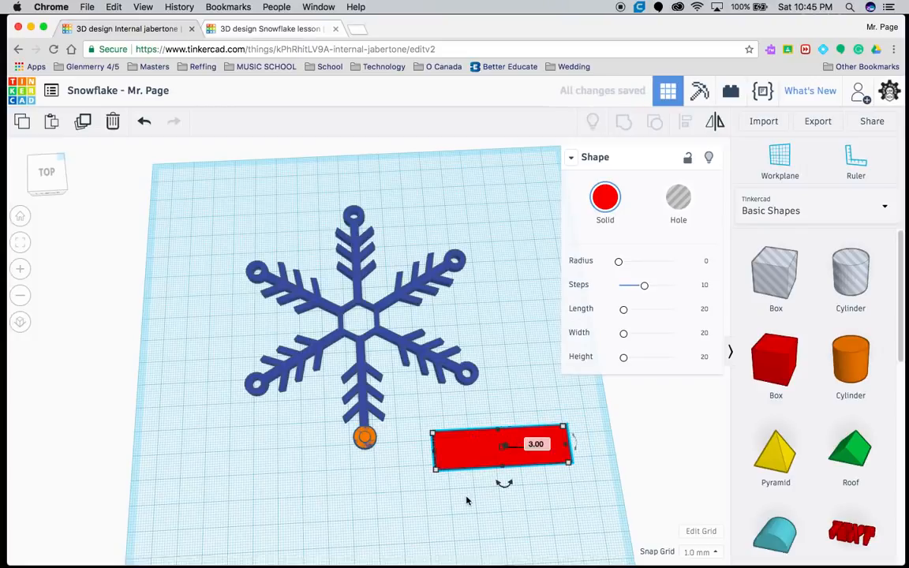
drag(501, 445, 375, 454)
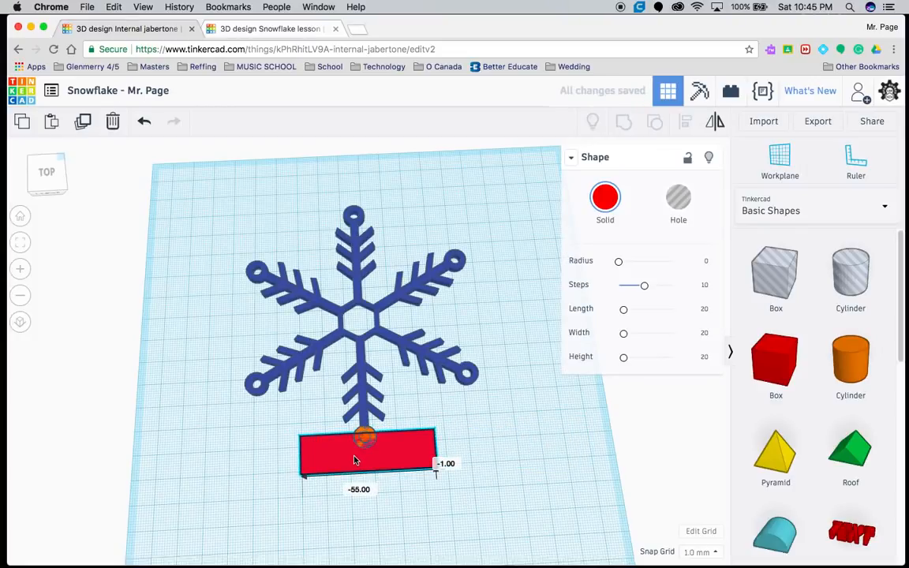
drag(365, 454, 363, 456)
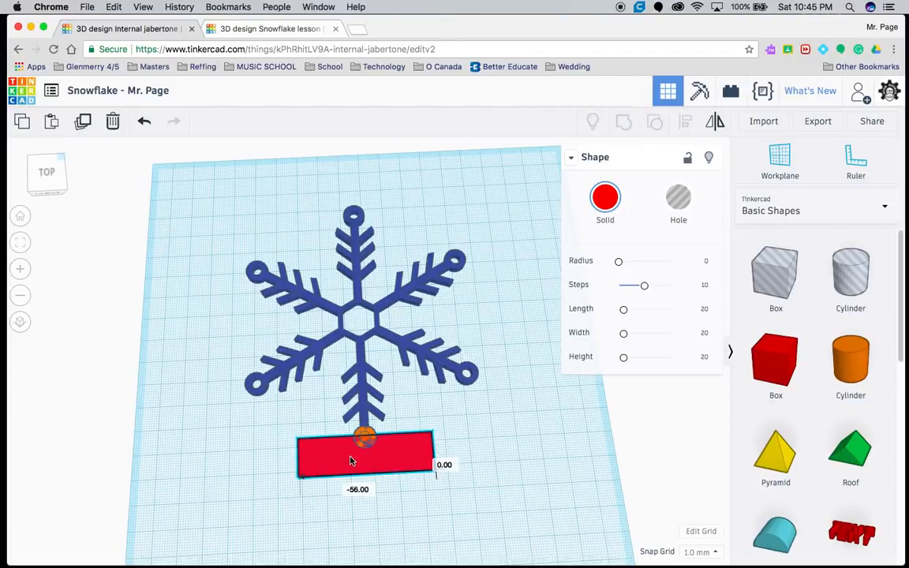
click(513, 477)
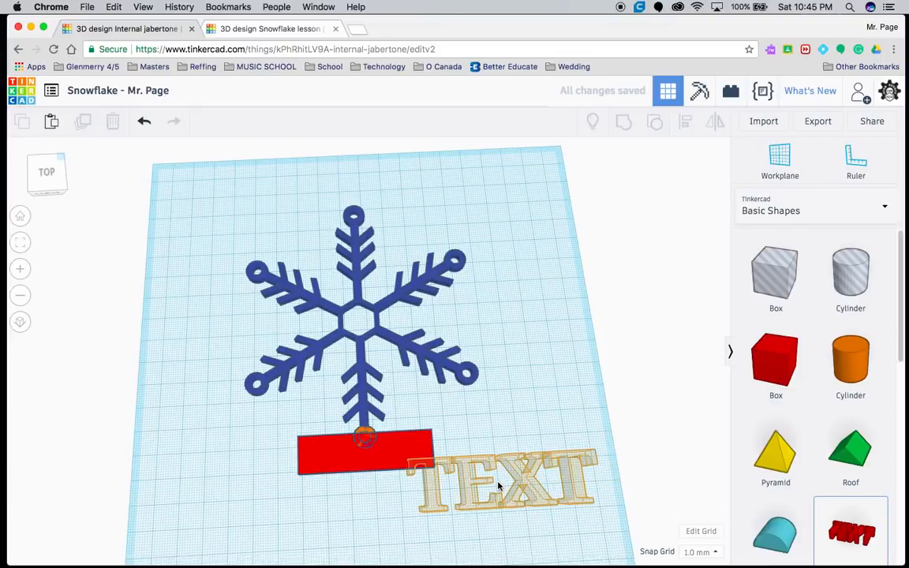
Add text reading 'Mr. Page' in Serif font, shrink it and set it on the red bar
click(502, 481)
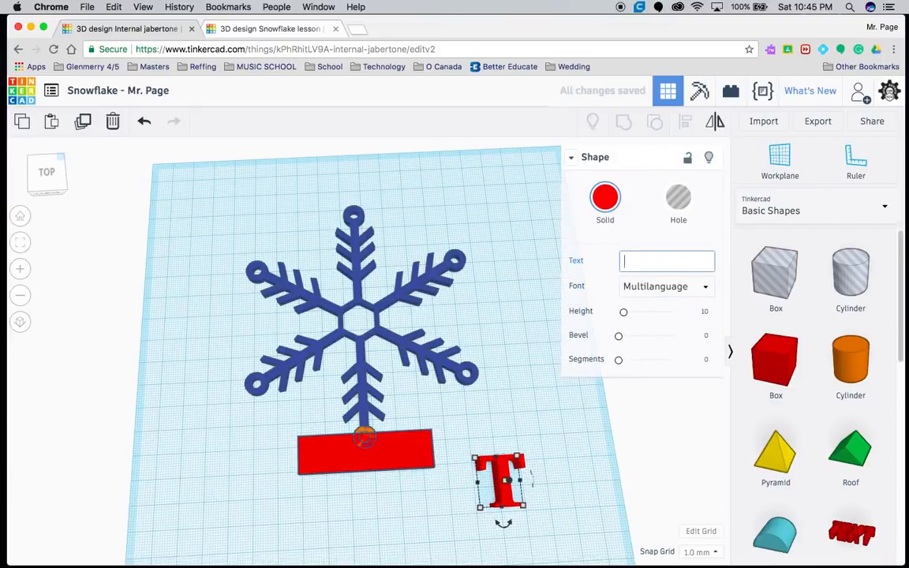
text(Mr. Page)
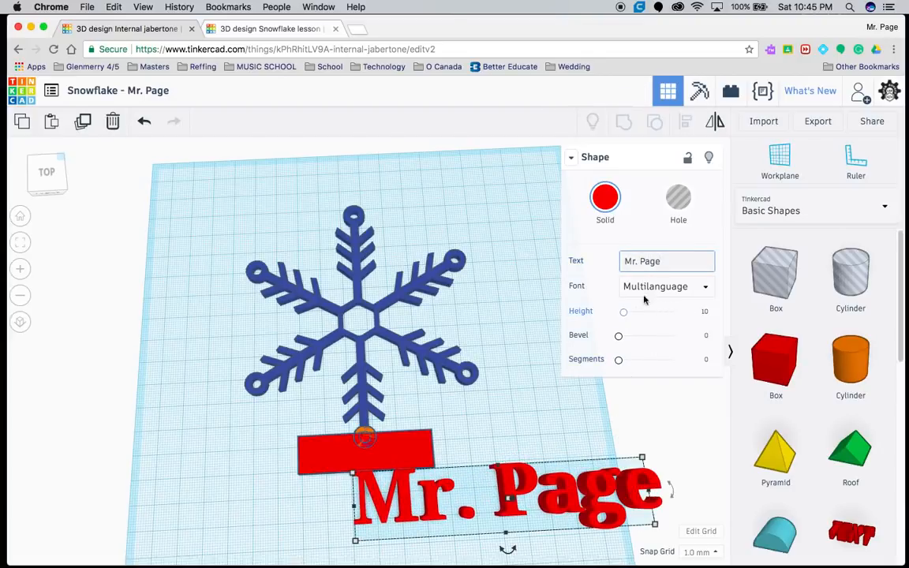
click(666, 286)
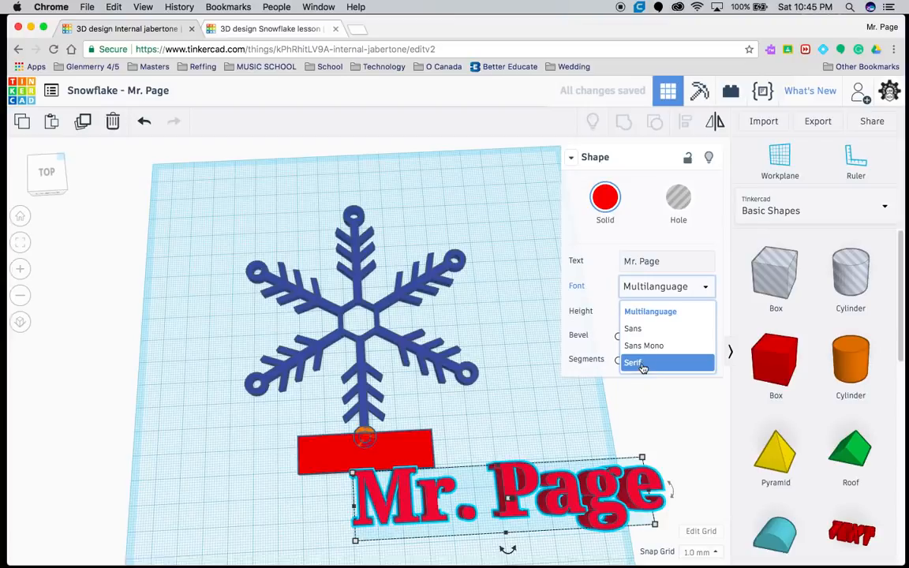
click(634, 361)
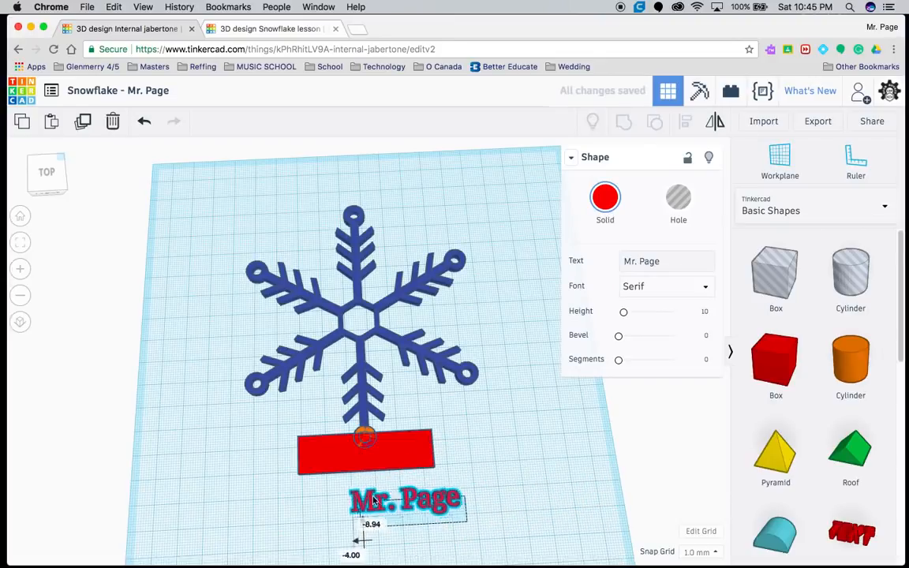
drag(407, 499, 366, 452)
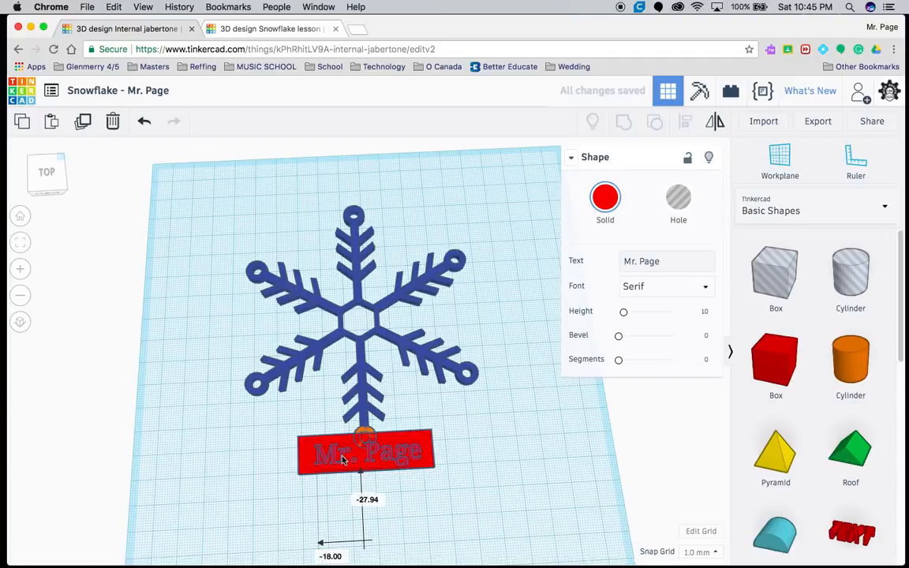
drag(366, 452, 366, 502)
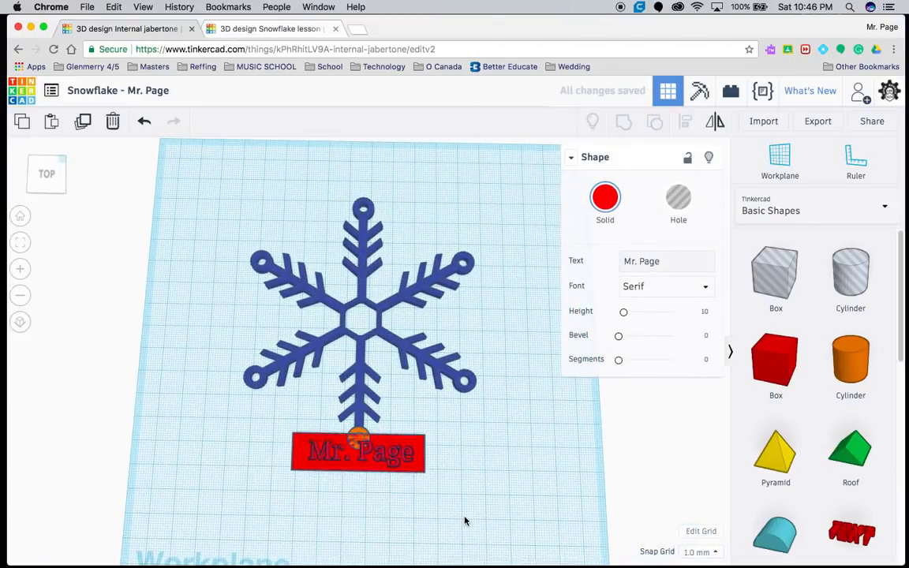
Select the text, bar and snowflake together and group them into one blue ornament
click(357, 452)
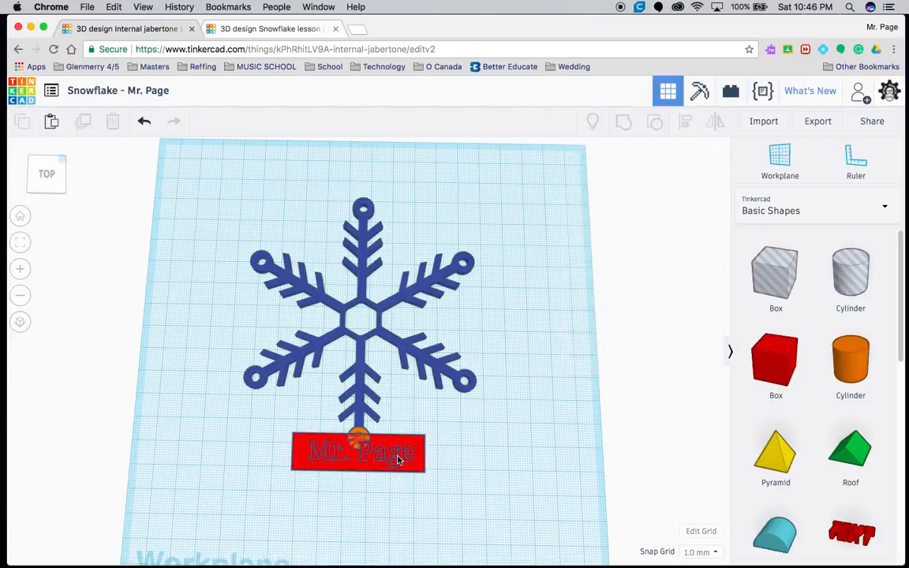
click(356, 451)
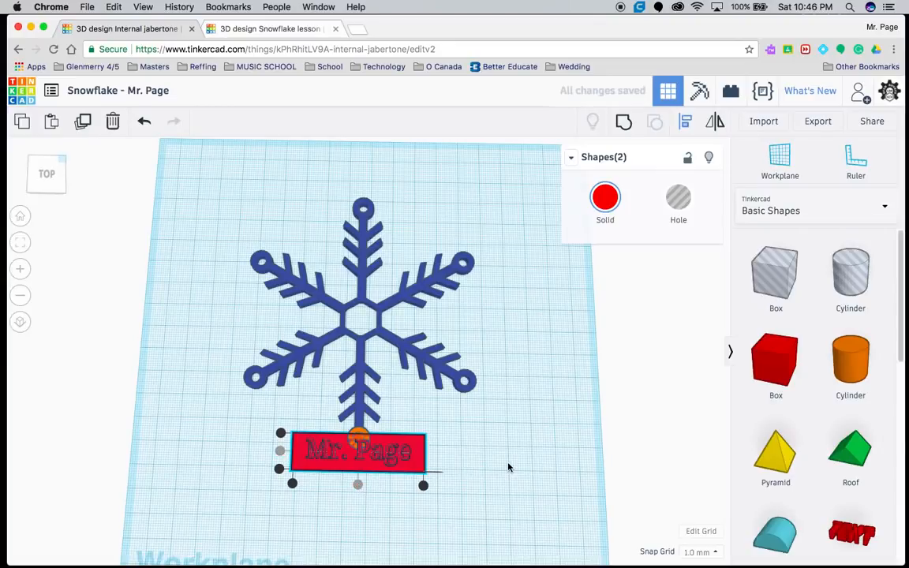
click(508, 467)
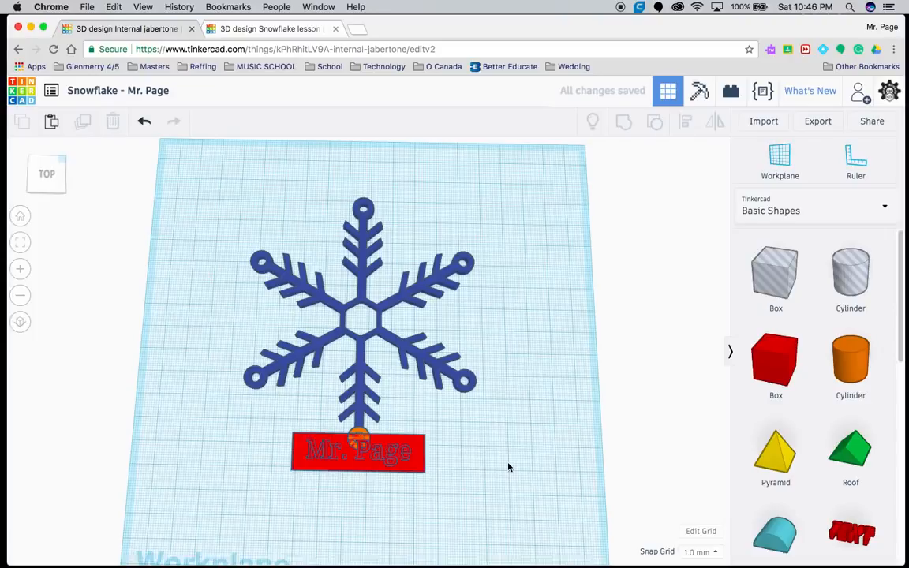
click(361, 316)
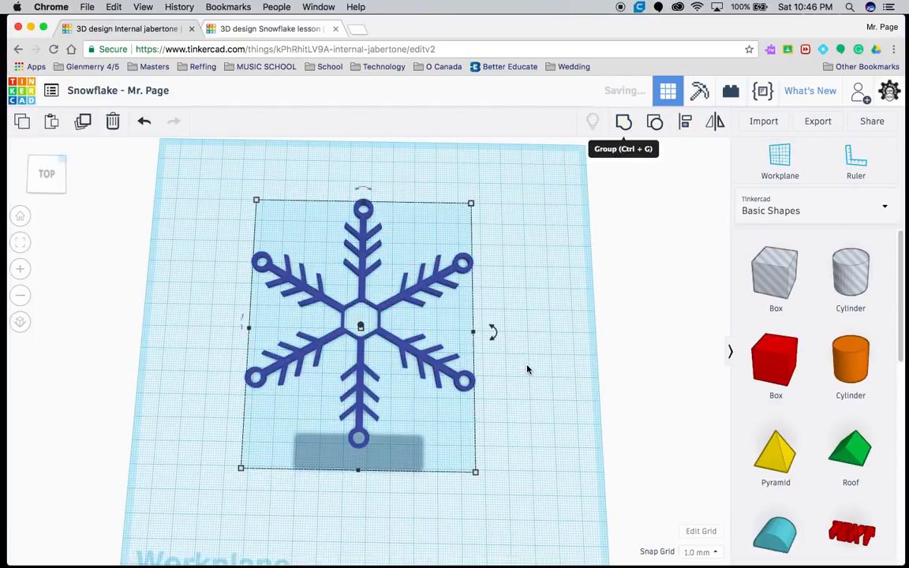
click(624, 122)
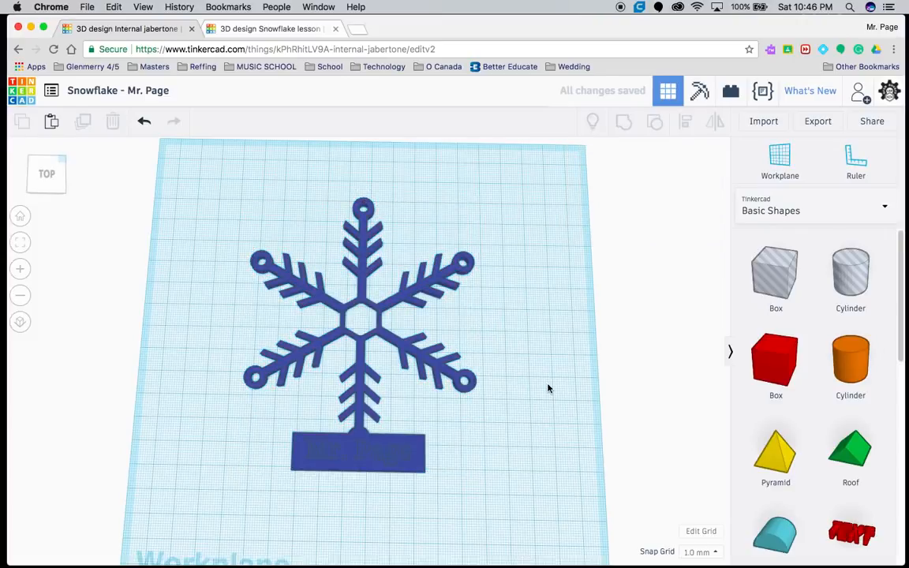